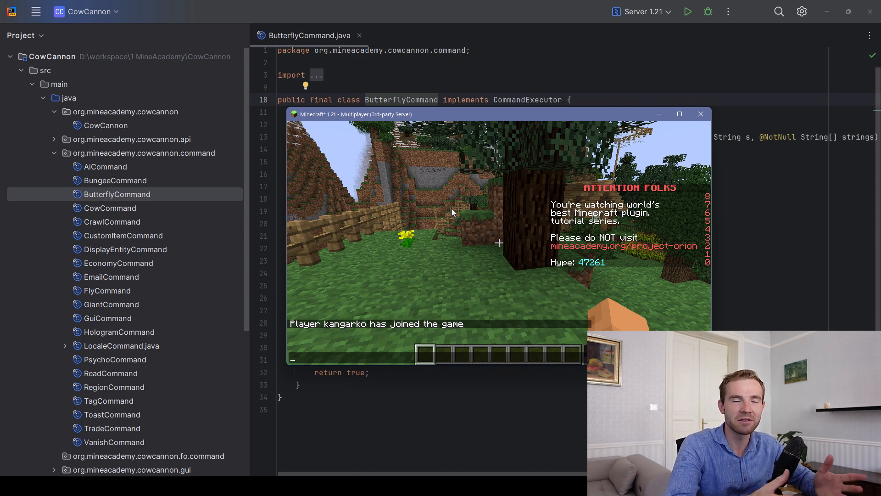
Run /boss spawn and /boss info in chat to spawn an Armadillo boss and check entities, then return to the editor
text(/boss info)
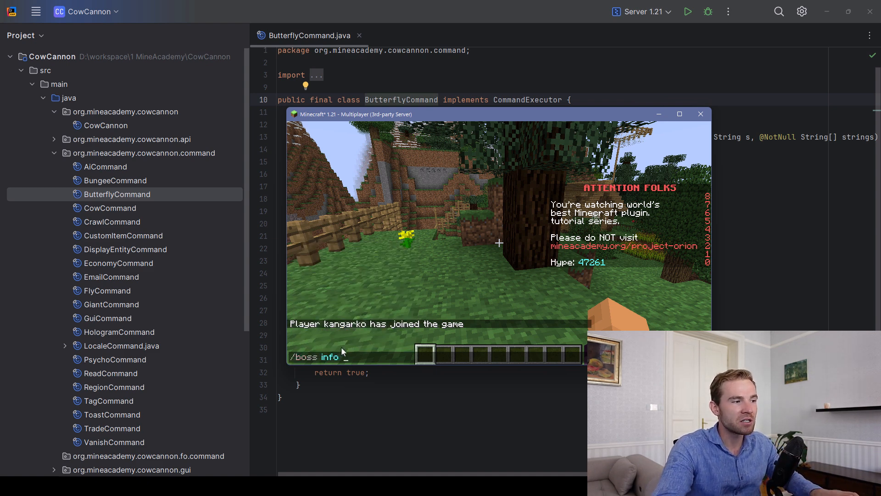
text(spawn)
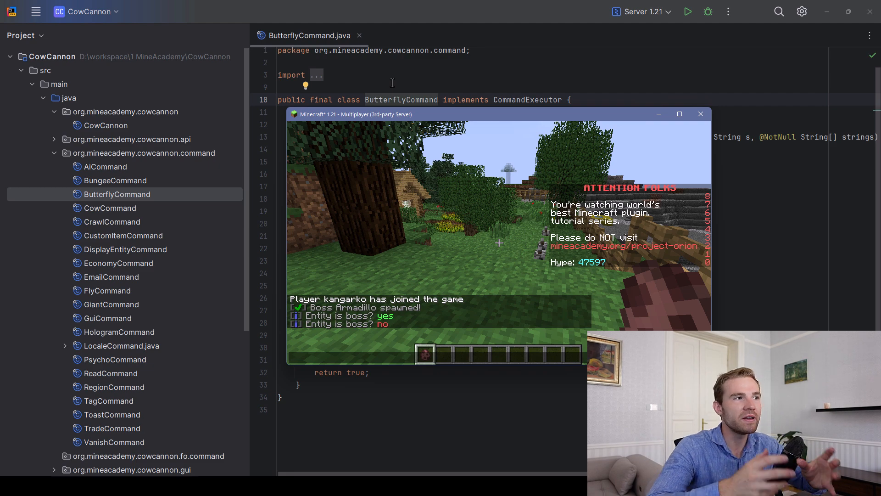
click(701, 113)
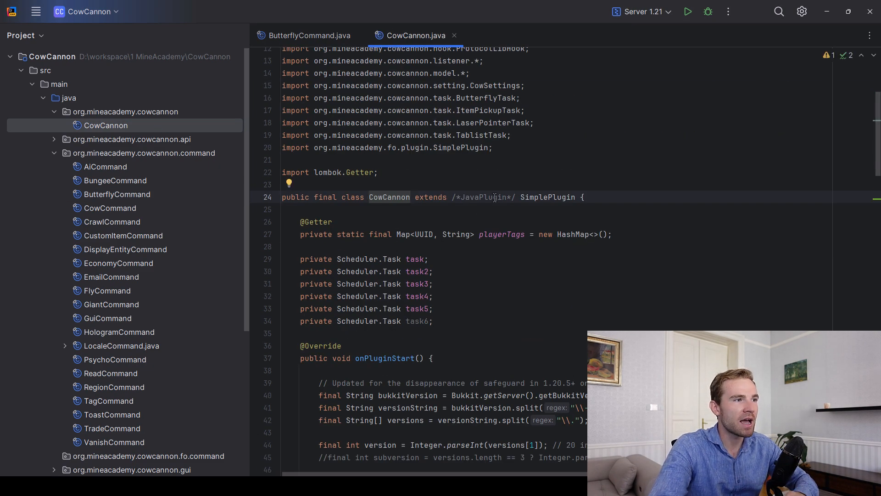
Review CowCannon's extends SimplePlugin declaration, commented-out JavaPlugin parent and onPluginStart listener registrations
double_click(430, 196)
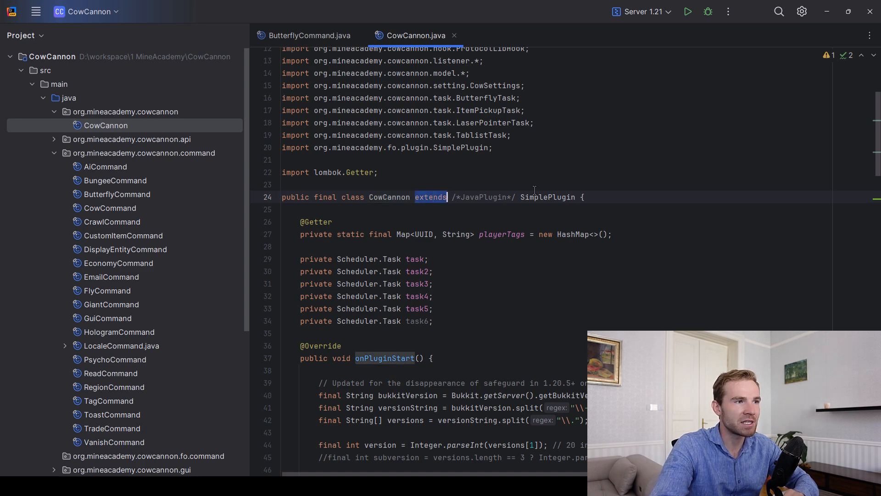
double_click(482, 196)
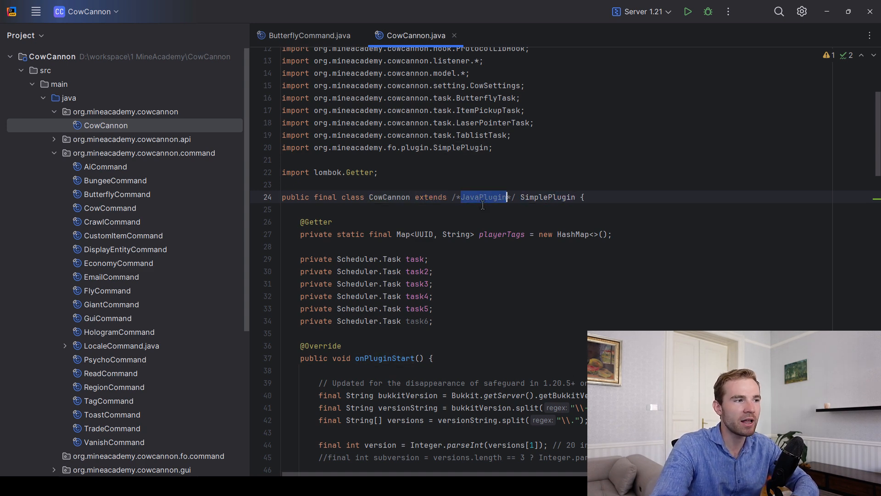
scroll(down, 3)
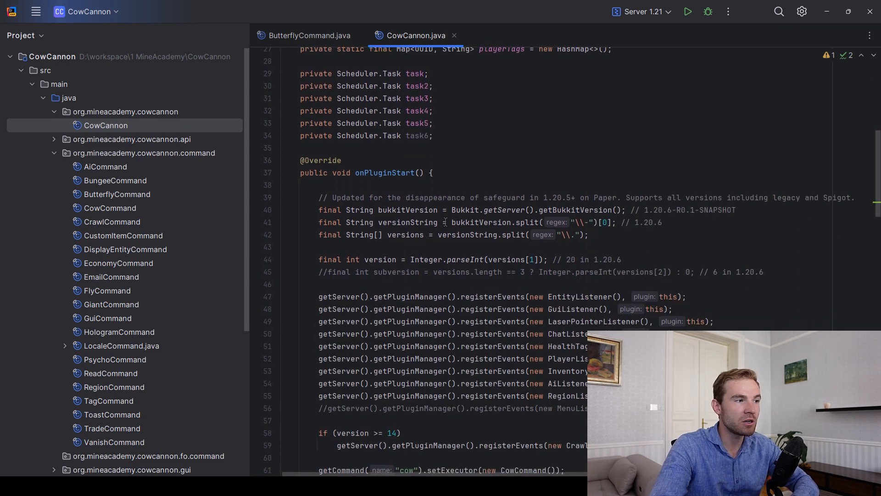
double_click(384, 173)
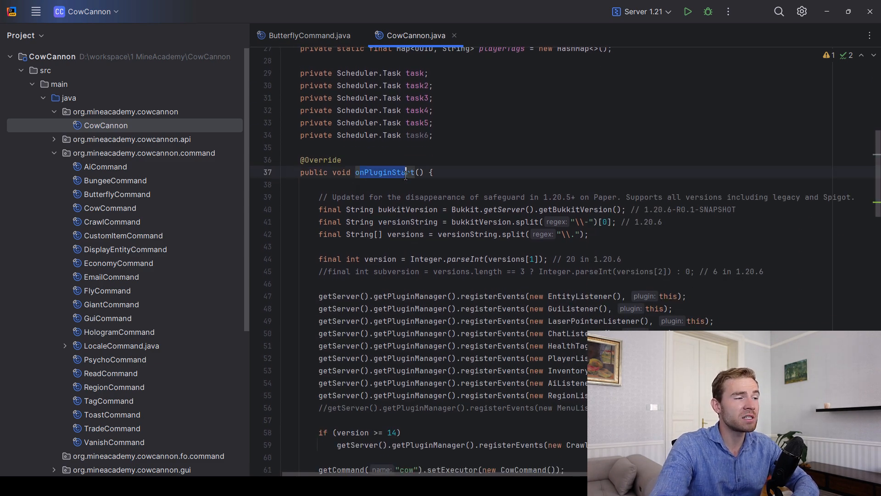
scroll(down, 3)
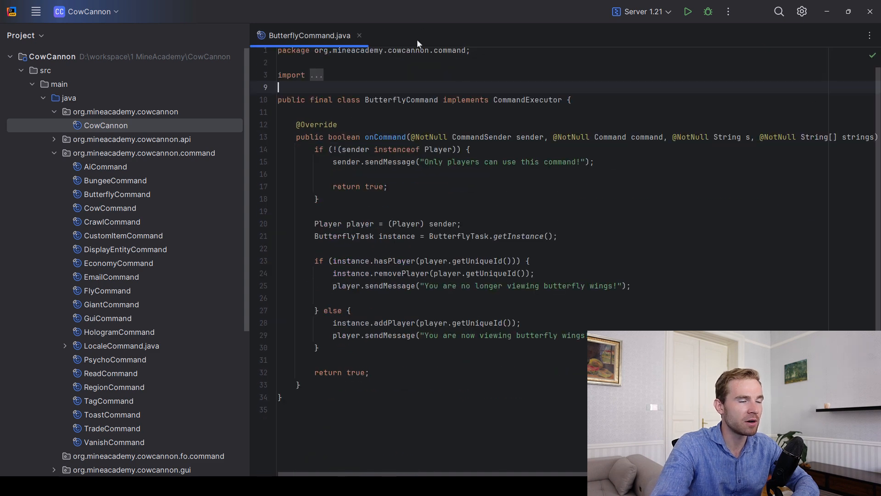
mouse_move(553, 440)
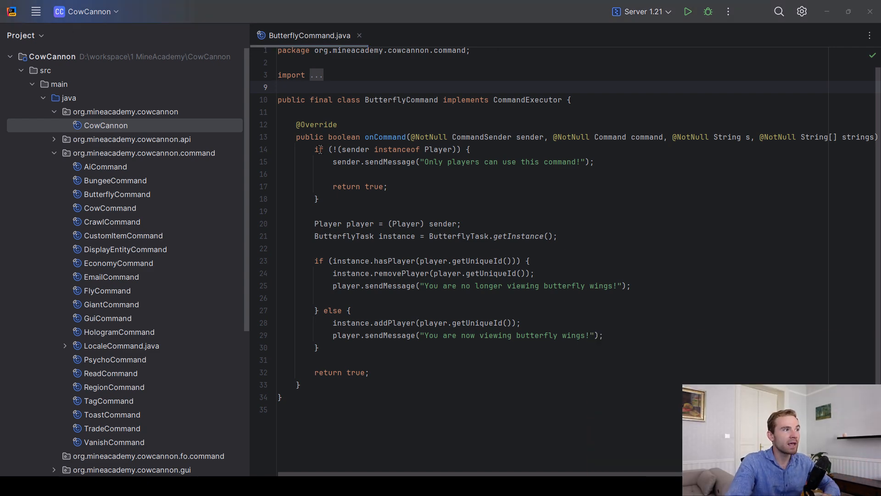
mouse_move(316, 151)
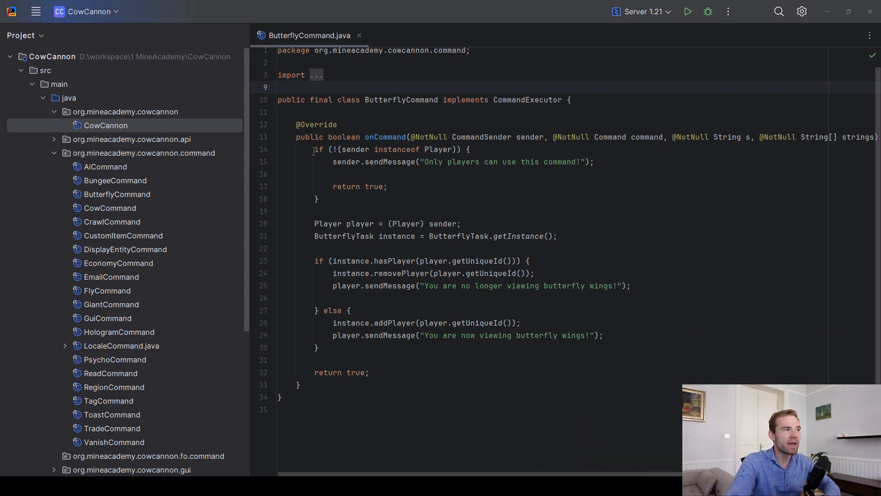
Highlight ButterflyCommand's player-only check, then bring up CowCommand to compare its entity-type parsing block
drag(314, 148, 320, 198)
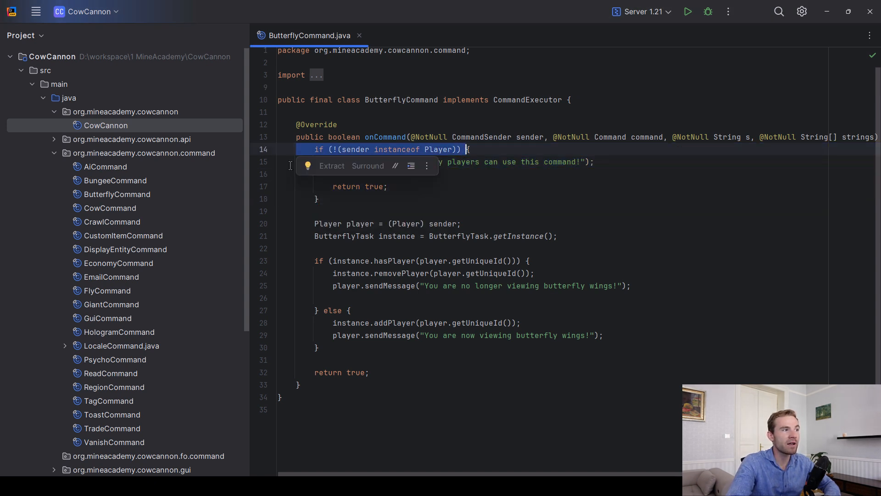
click(447, 203)
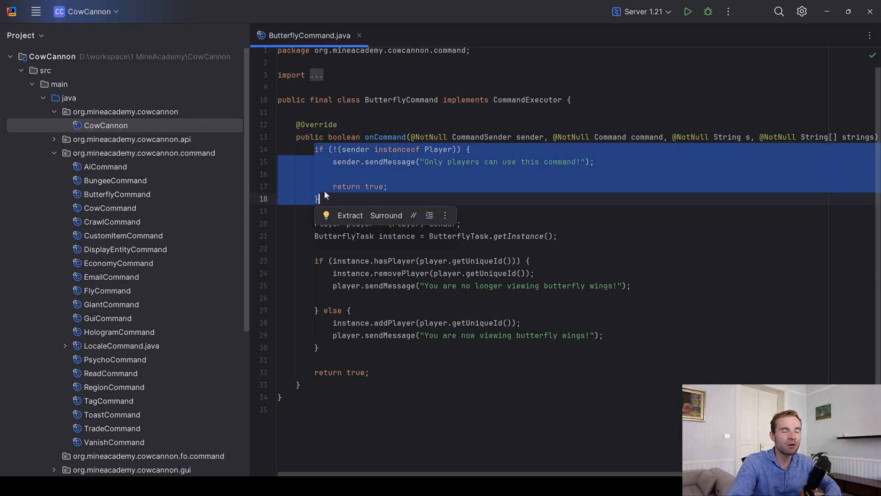
click(110, 208)
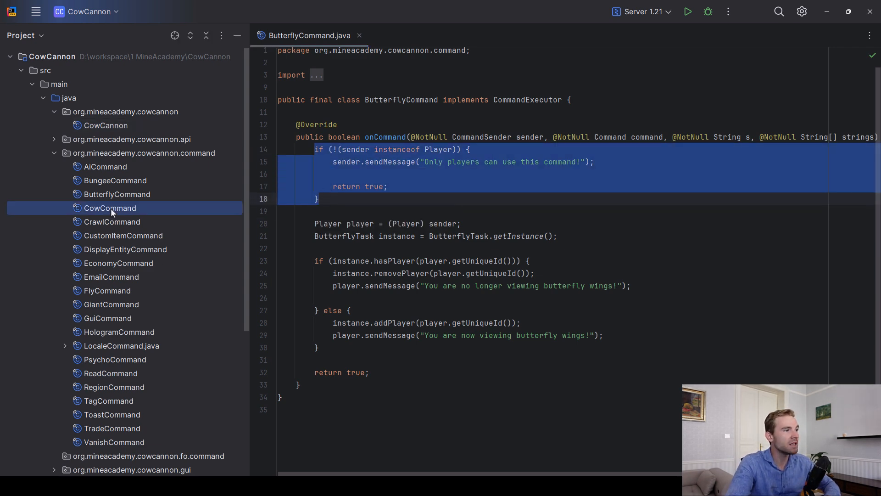
double_click(110, 208)
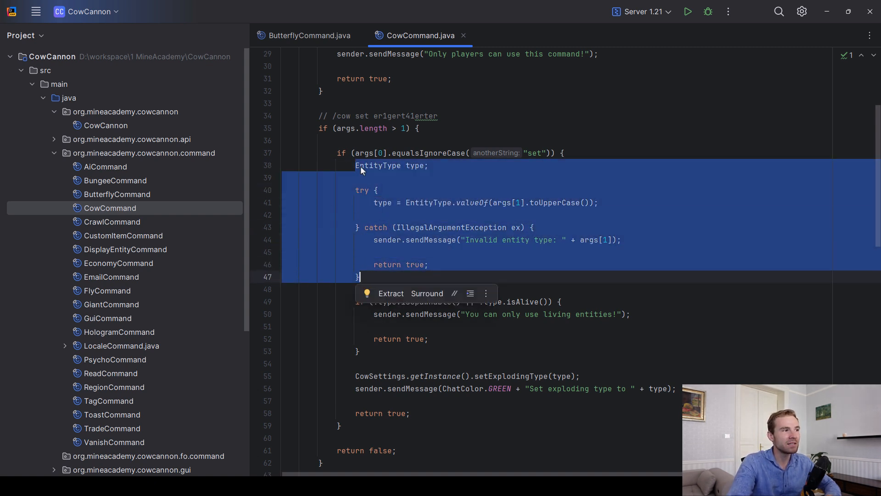
mouse_move(389, 243)
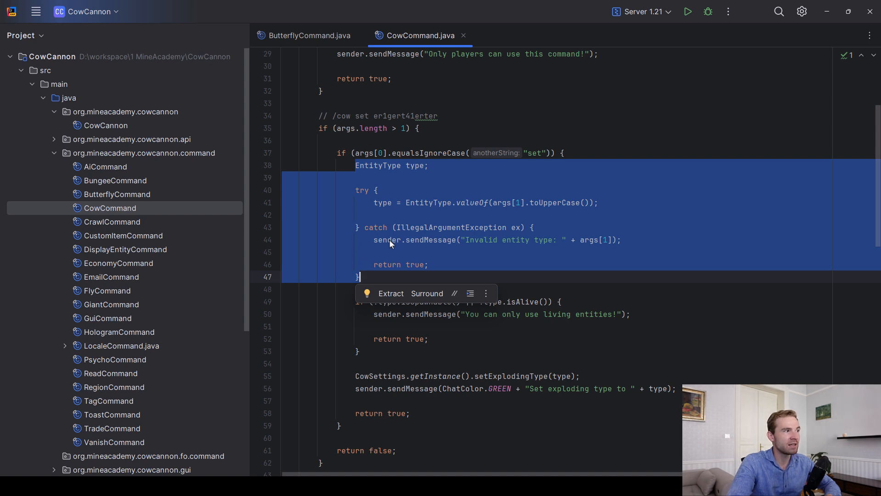
scroll(down, 3)
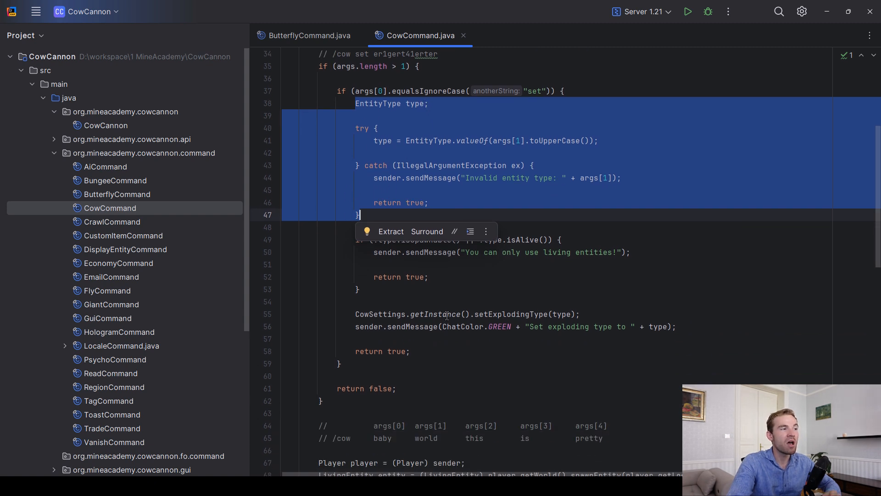
mouse_move(407, 199)
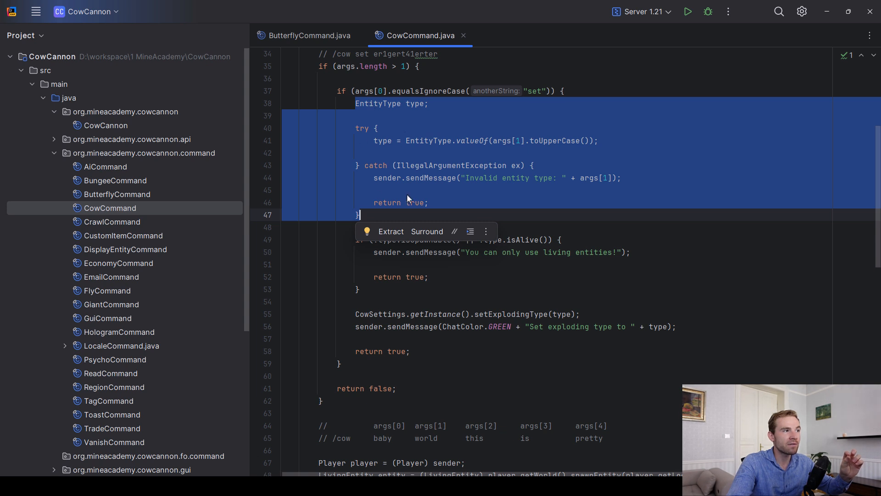
mouse_move(391, 115)
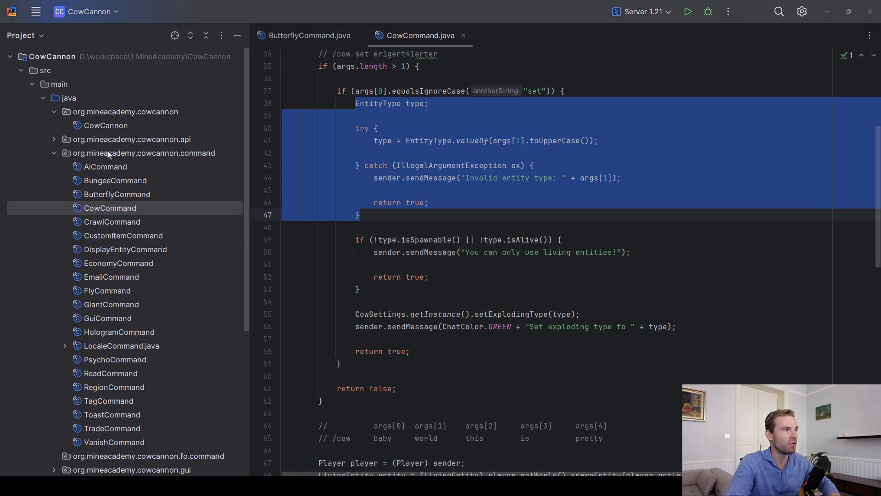
Rename the package to command.foundation and create a public final BossCommand class extending SimpleCommand
click(54, 154)
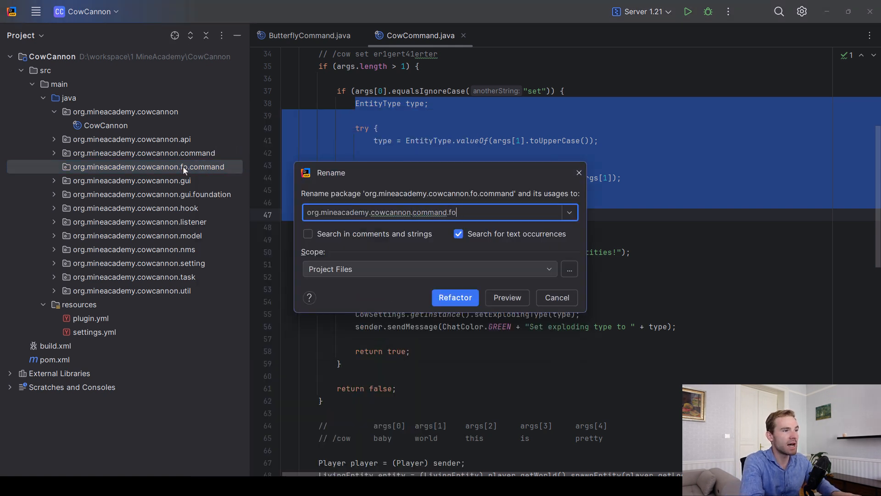
click(454, 297)
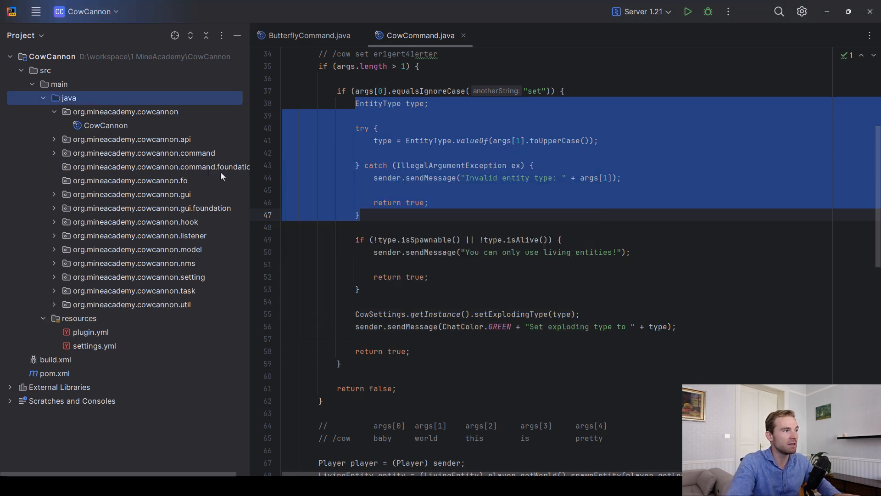
click(160, 166)
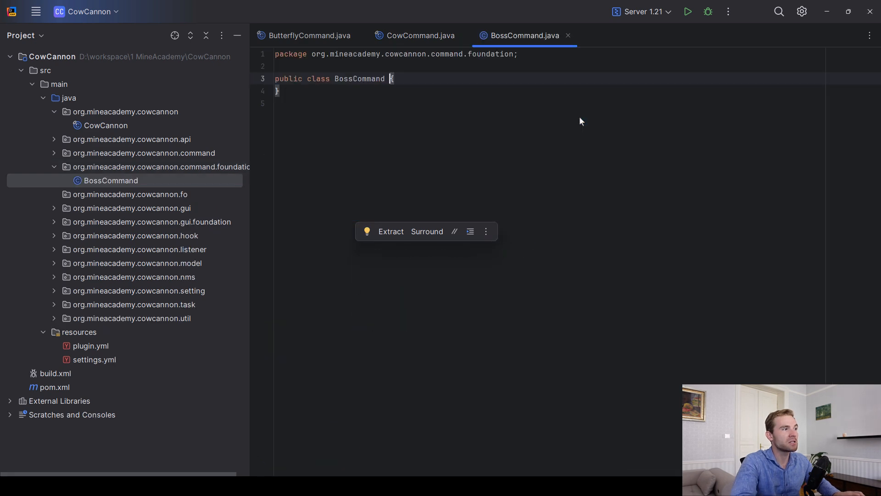
text(extends SimpleCommand)
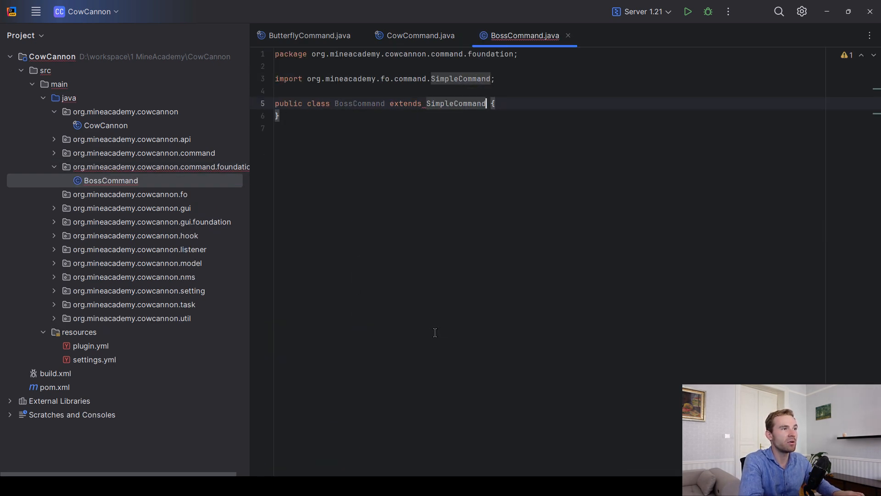
text(final)
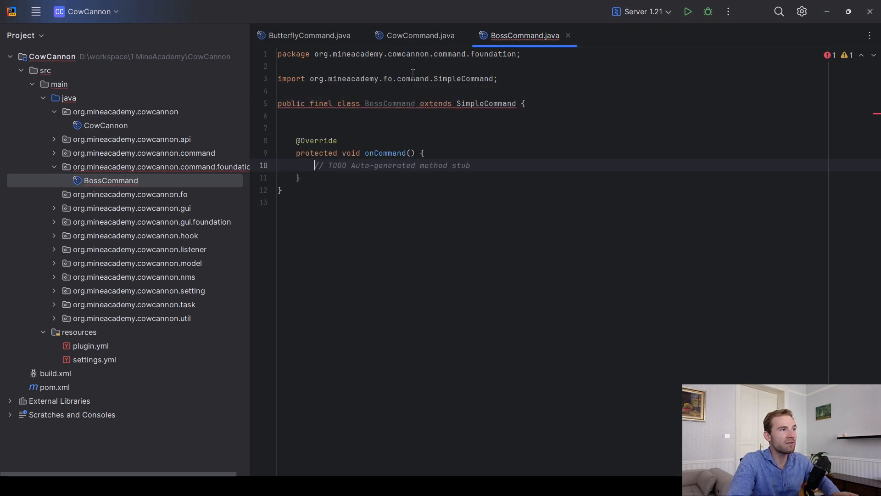
Empty the onCommand stub and write a public no-argument constructor calling super("boss/b") for /boss or /b
click(419, 36)
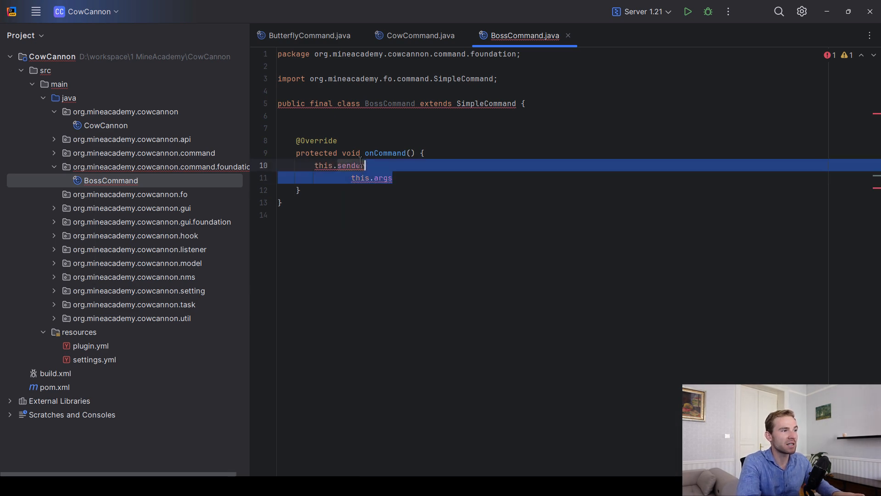
key(Ctrl+z)
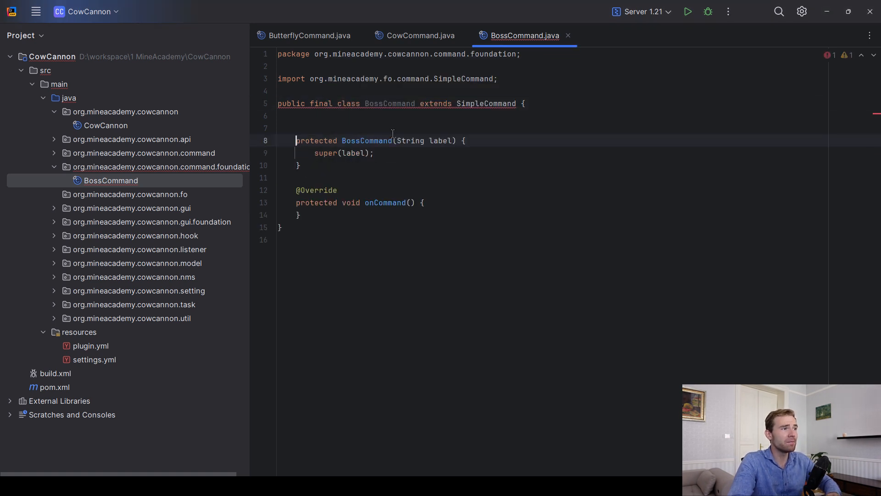
double_click(368, 140)
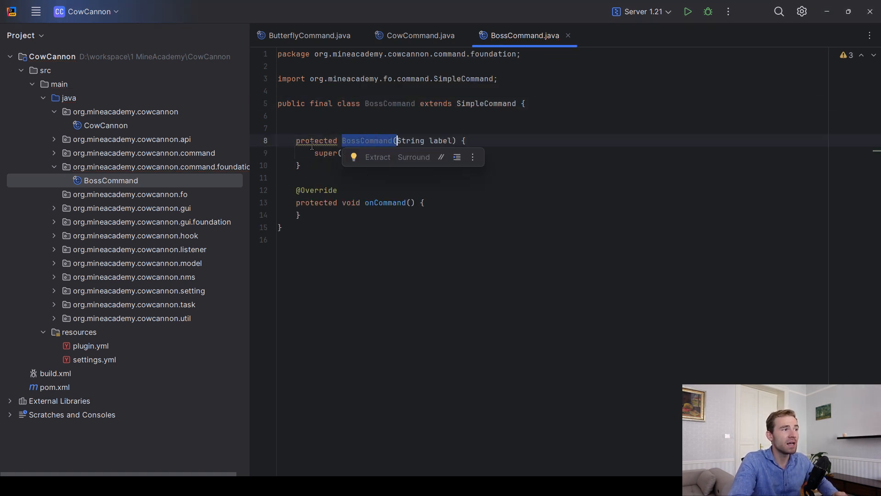
text(public BossCommand() {)
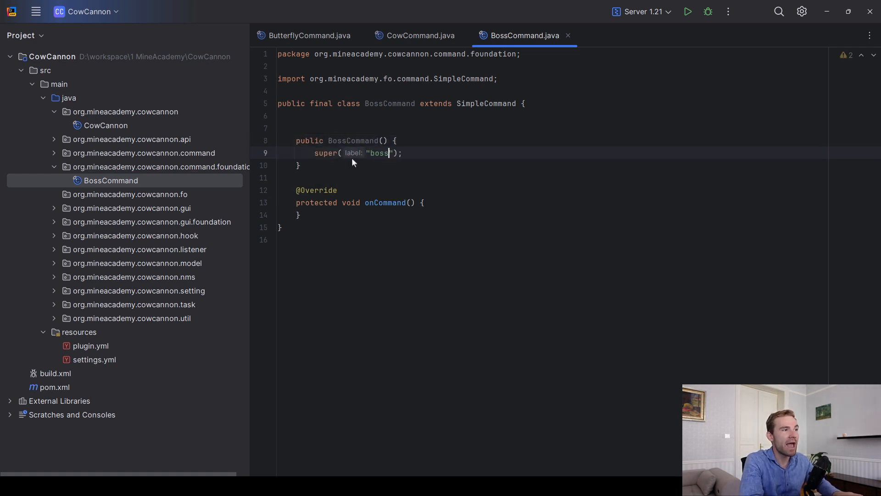
text(/b)
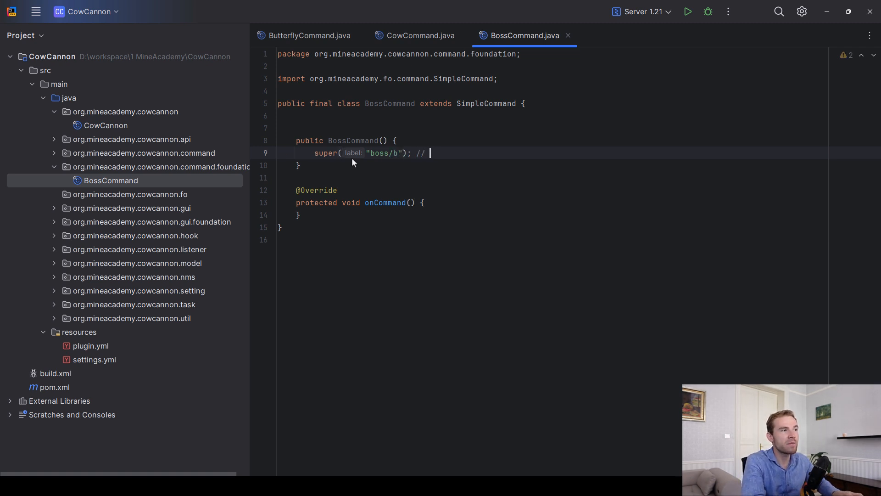
text(/boss or /b)
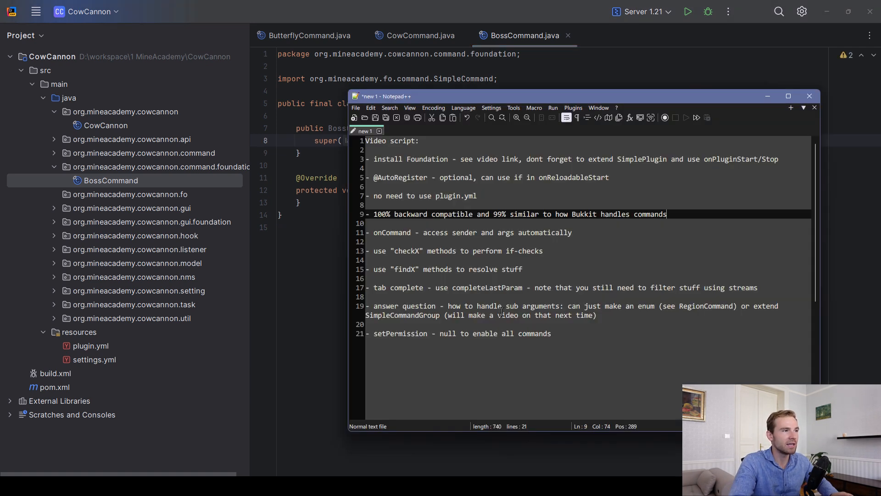
Bring the main CowCannon plugin class back up from the Project tree
double_click(399, 177)
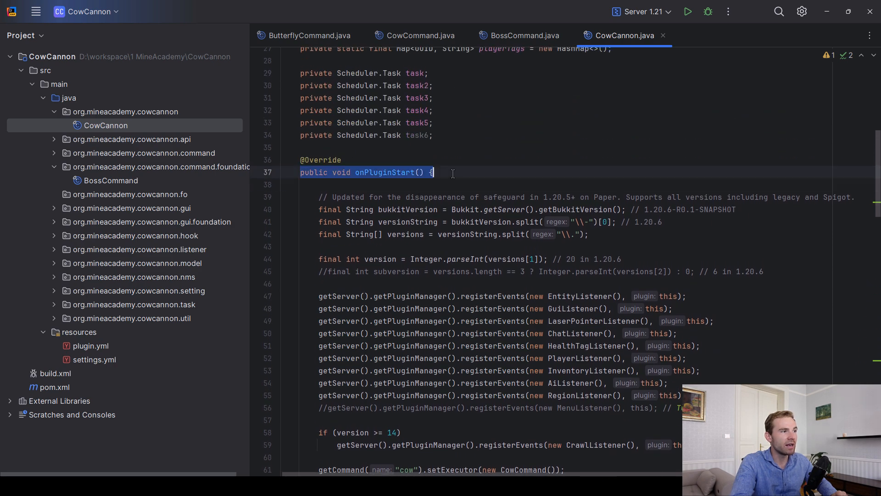
scroll(down, 3)
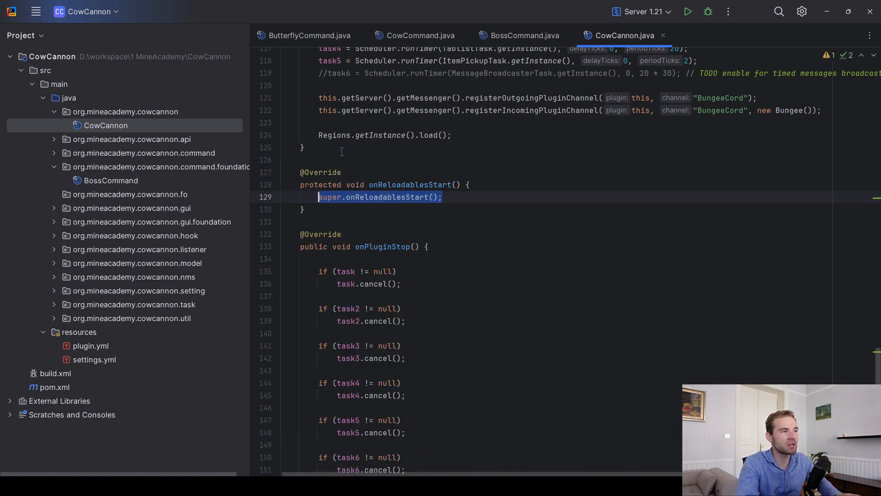
text(if ()
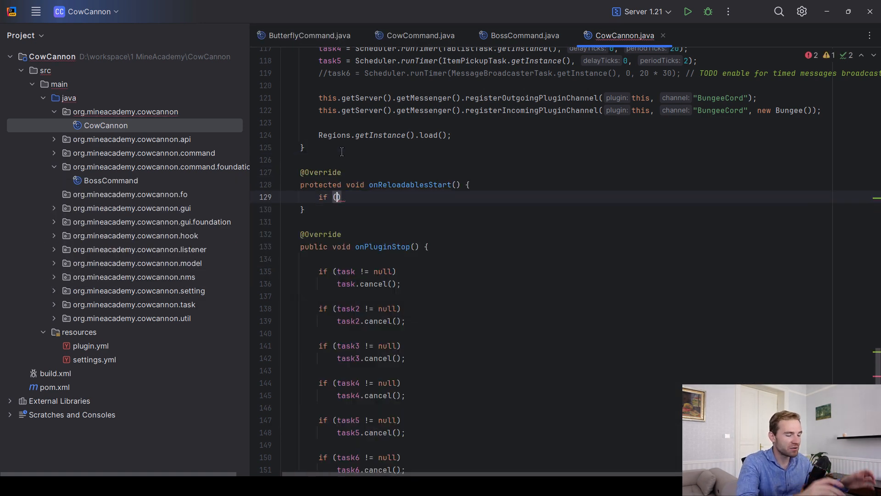
text(settings.isBossCommandEnabled()
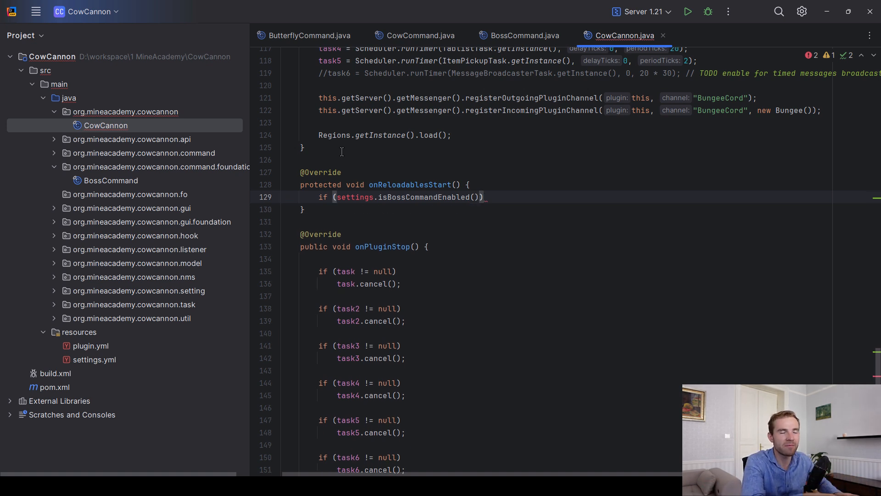
text(thi)
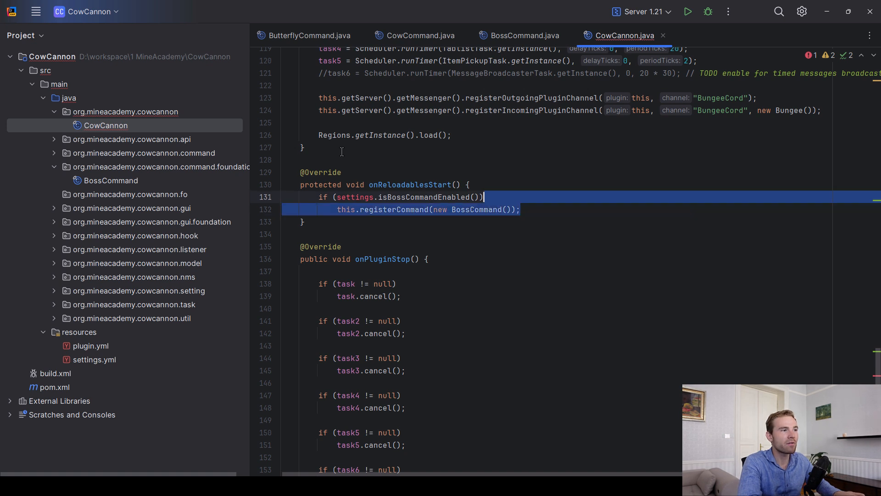
key(Delete)
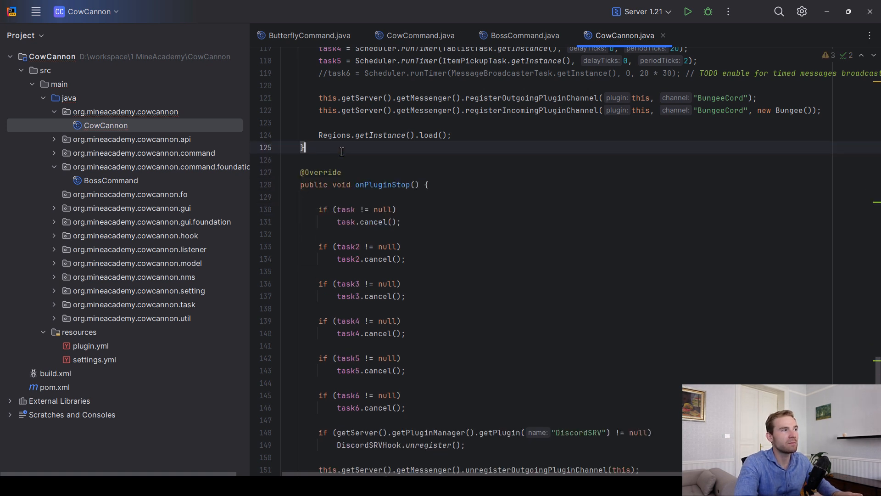
click(522, 36)
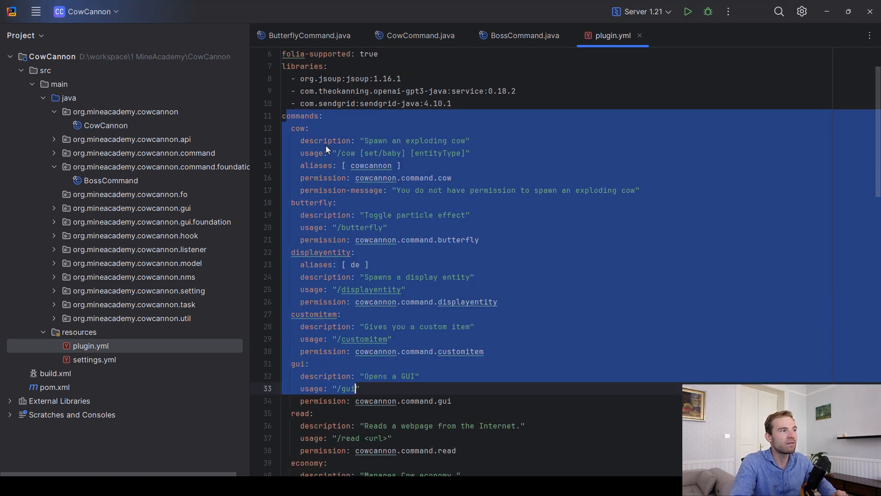
Scroll through plugin.yml's commands section and close it, leaving BossCommand.java showing
scroll(down, 3)
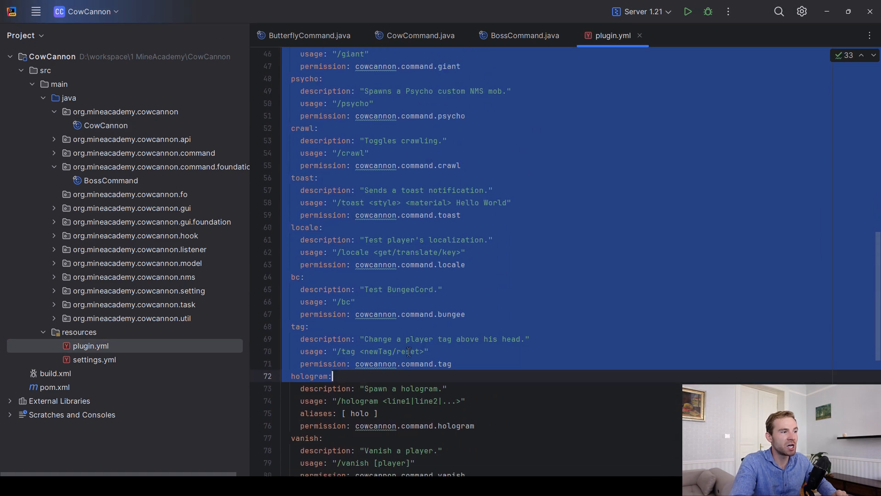
click(522, 36)
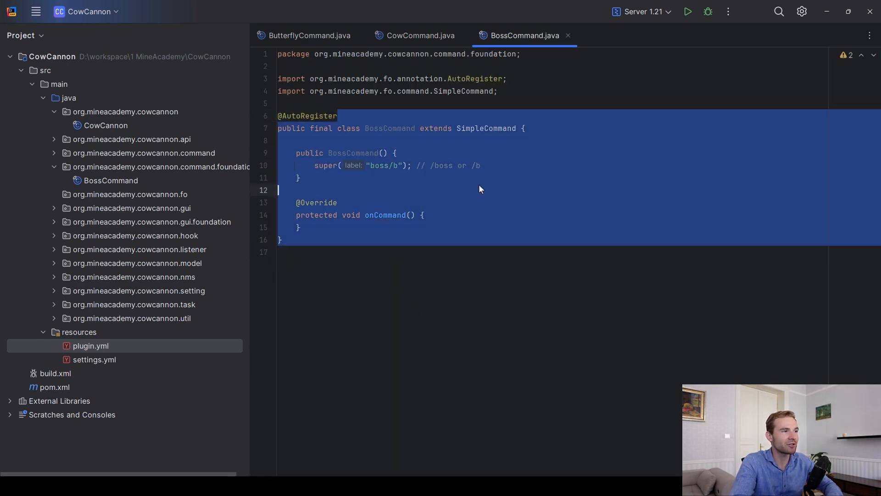
Set the constructor's usage to "<spawn/info>" and description to "Manage custom bosses"
text(thij)
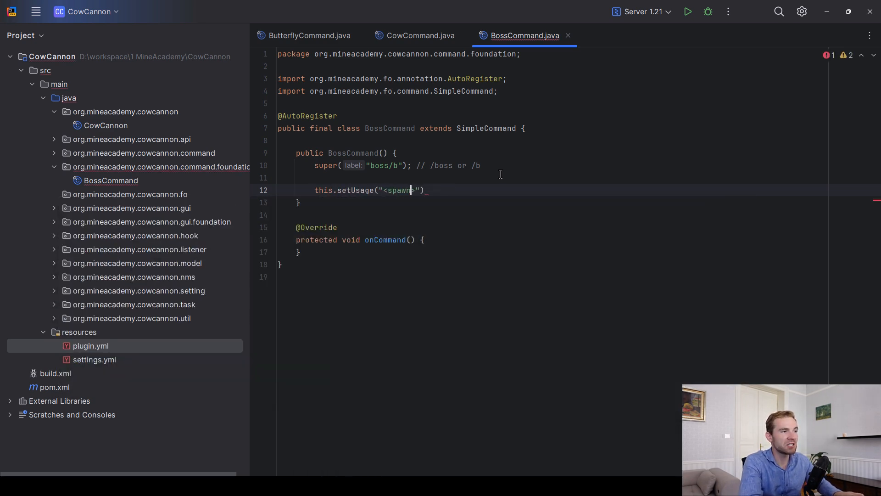
text(/info>)
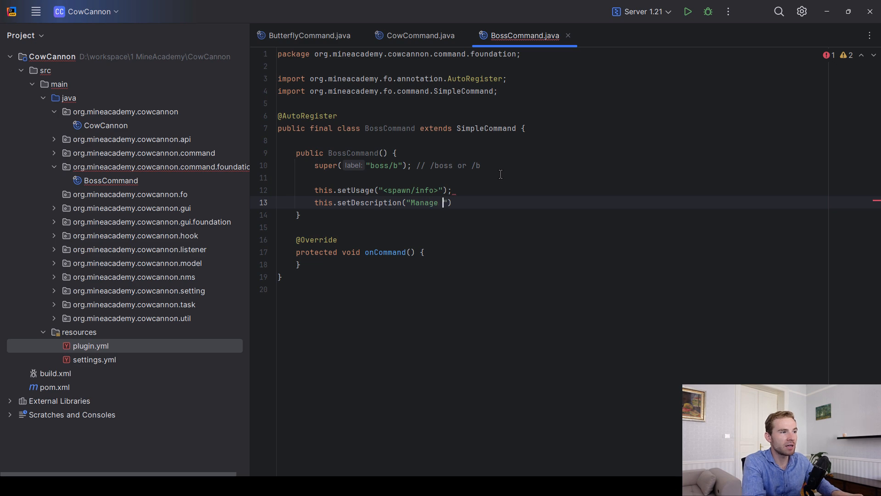
text(custom bosses");)
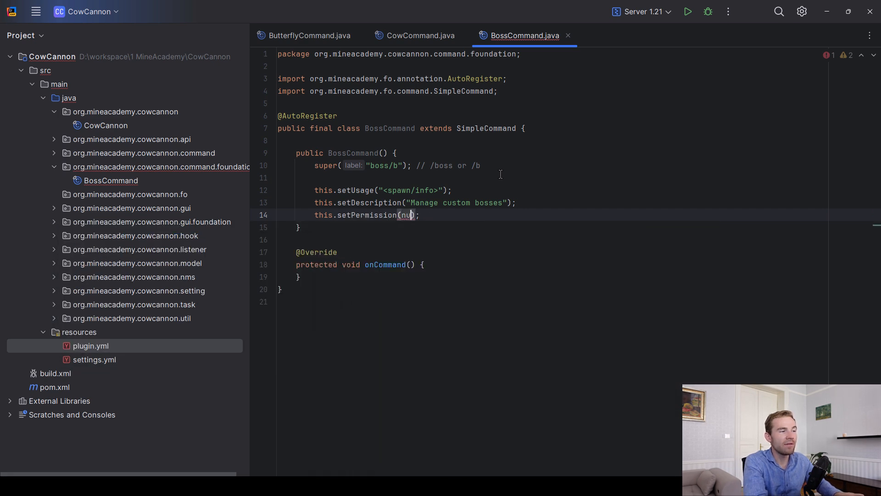
Try a setPermission("cowcannon.boss") line and the default cowcannon.command permission, then remove it
text(ll)
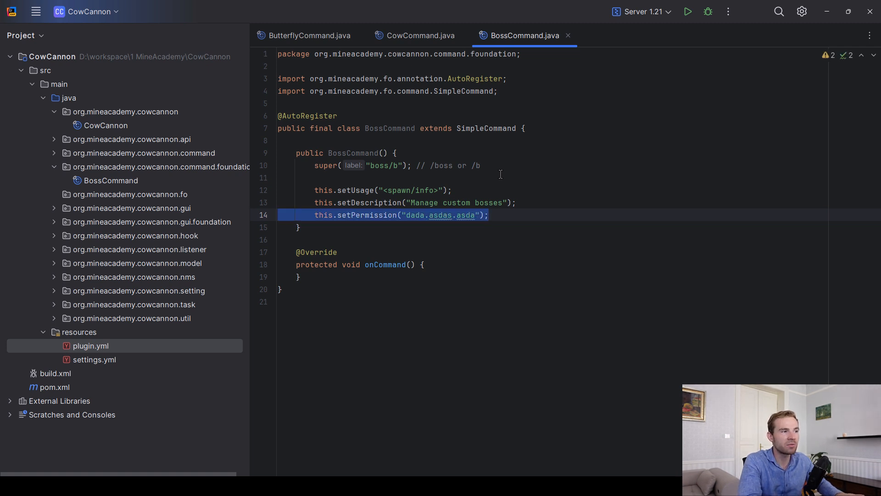
key(Delete)
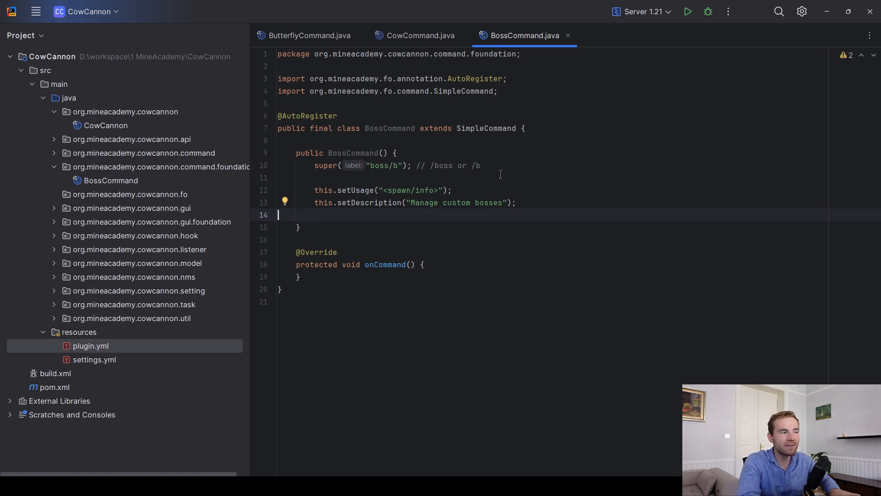
text(//)
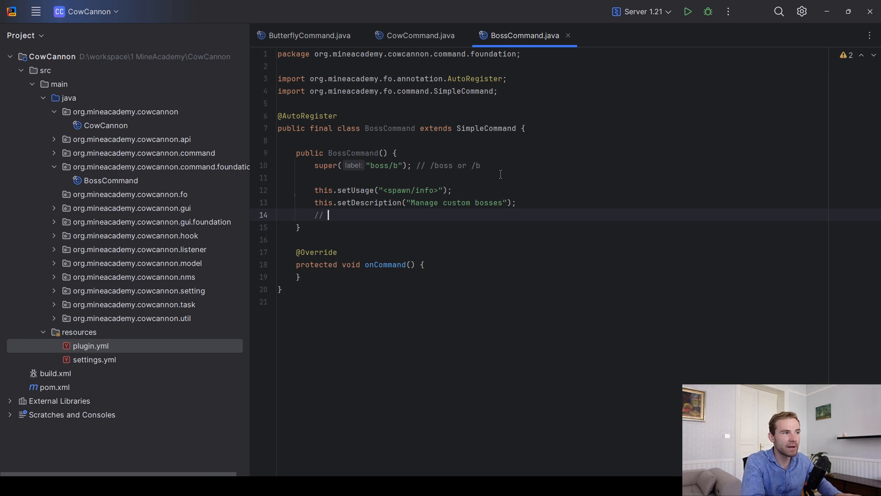
text(this.setPermission("cowcannon.boss");)
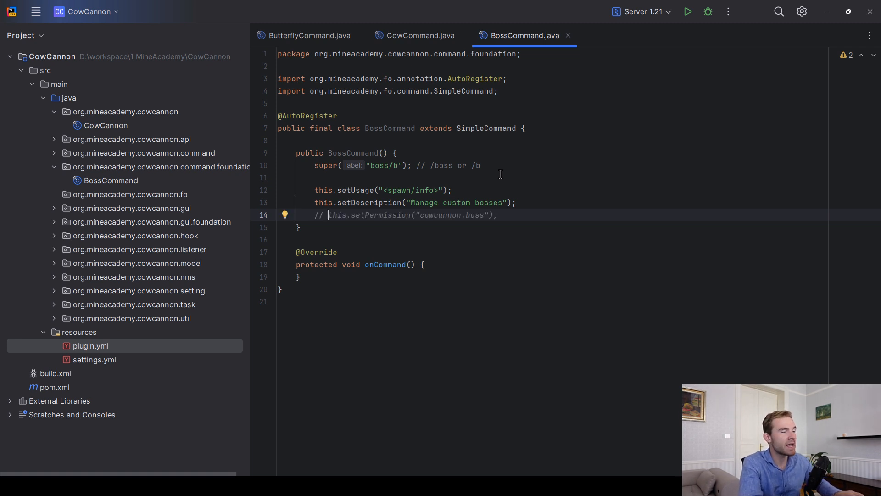
text(cowcannon.comm)
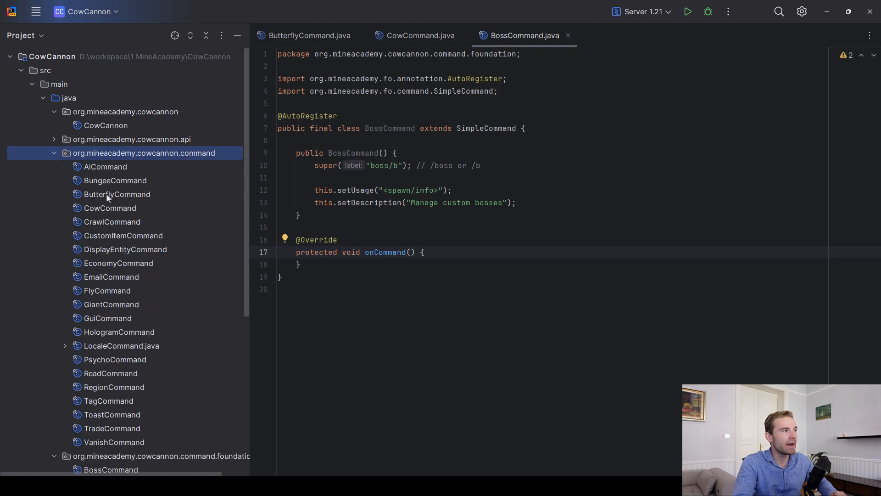
mouse_move(111, 212)
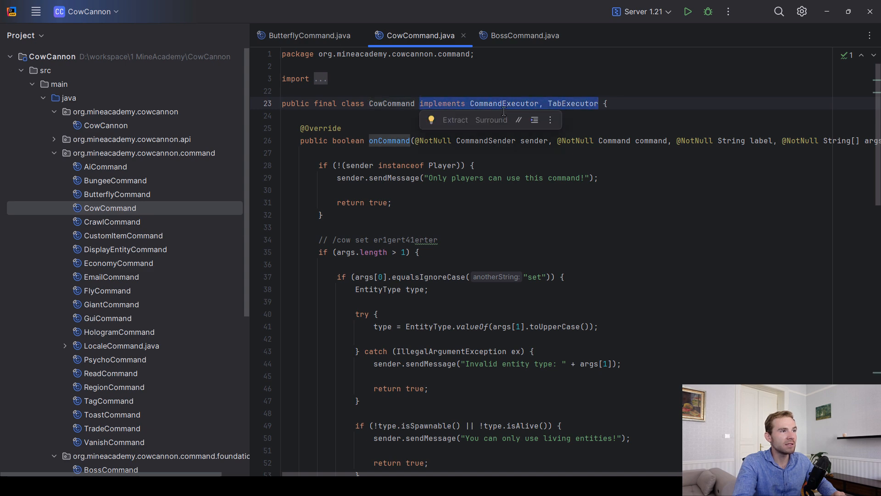
text(extendss)
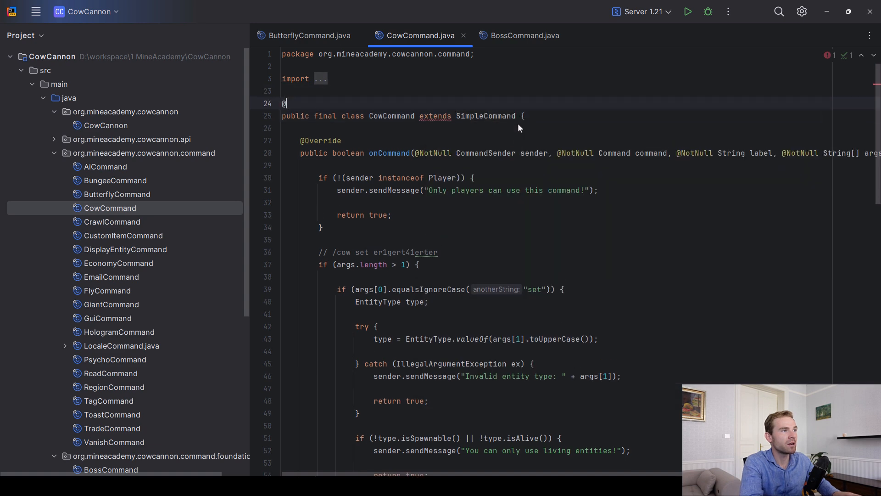
key(enter)
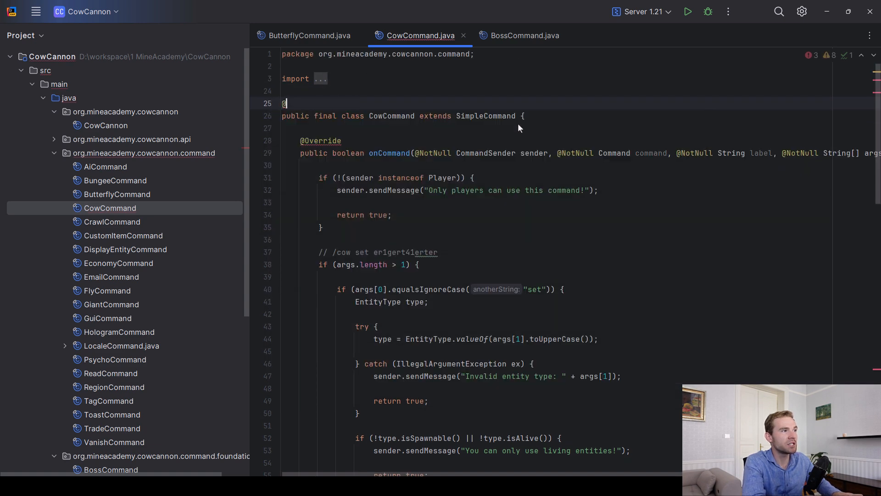
text(@AutoRegister)
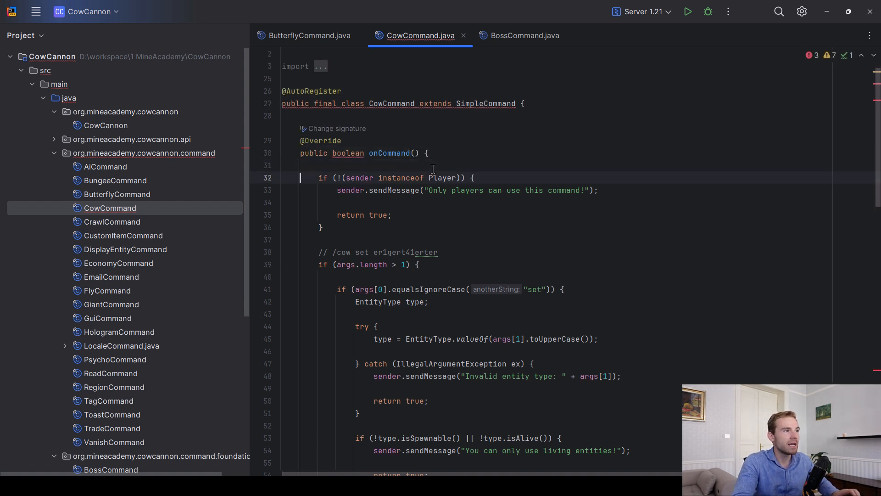
text(void)
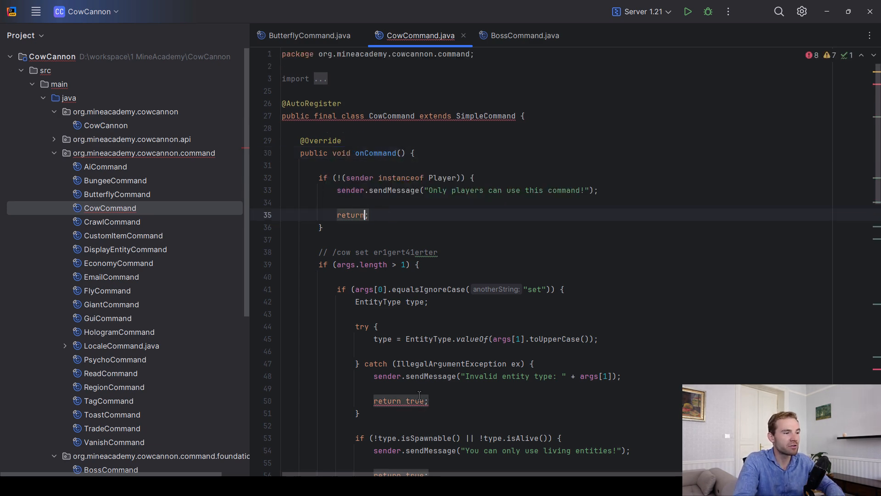
Scroll through CowCommand's old boolean onCommand body with its remaining return statements
scroll(down, 3)
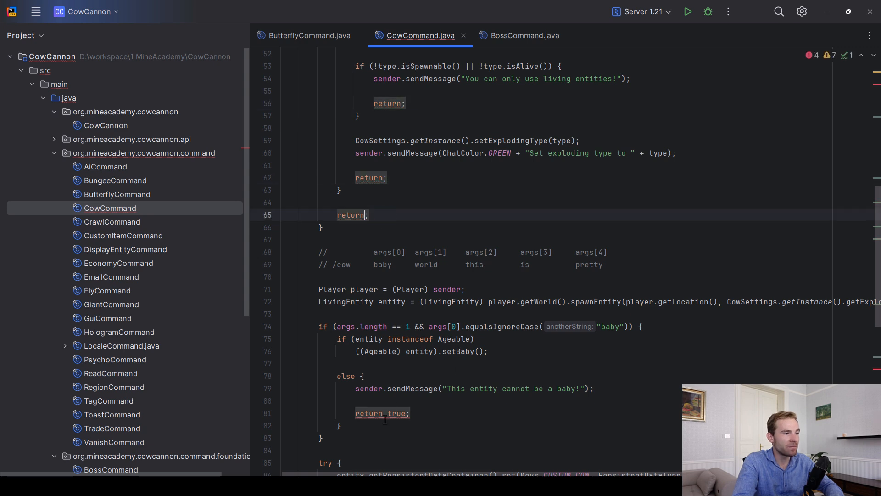
scroll(down, 3)
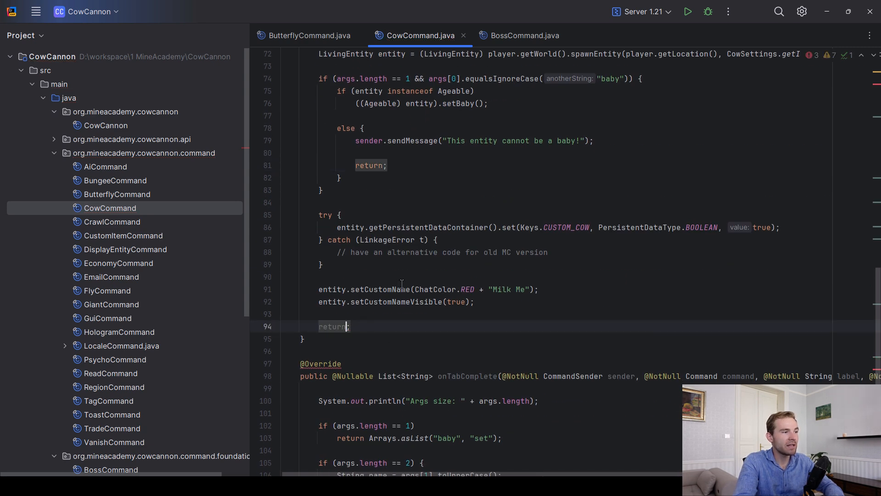
scroll(up, 3)
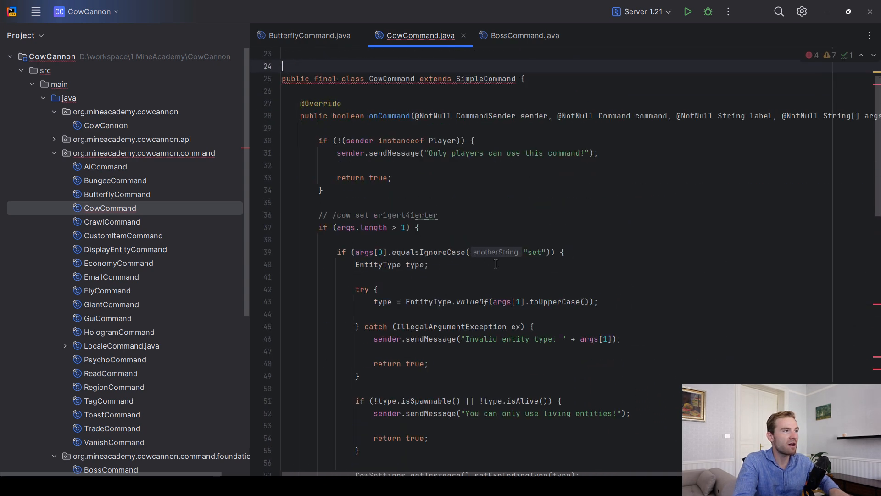
Copy CowCommand's player-only sender check into BossCommand.onCommand and start a this.checkConsole call
click(523, 36)
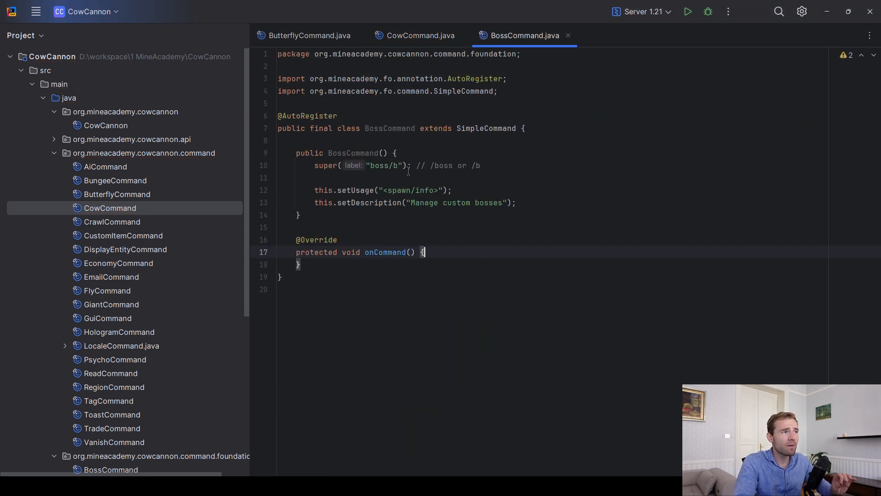
click(420, 36)
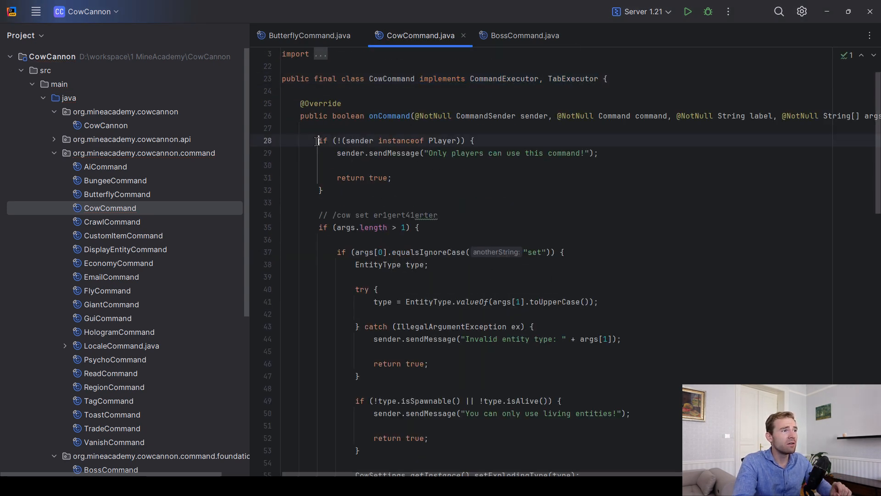
click(522, 36)
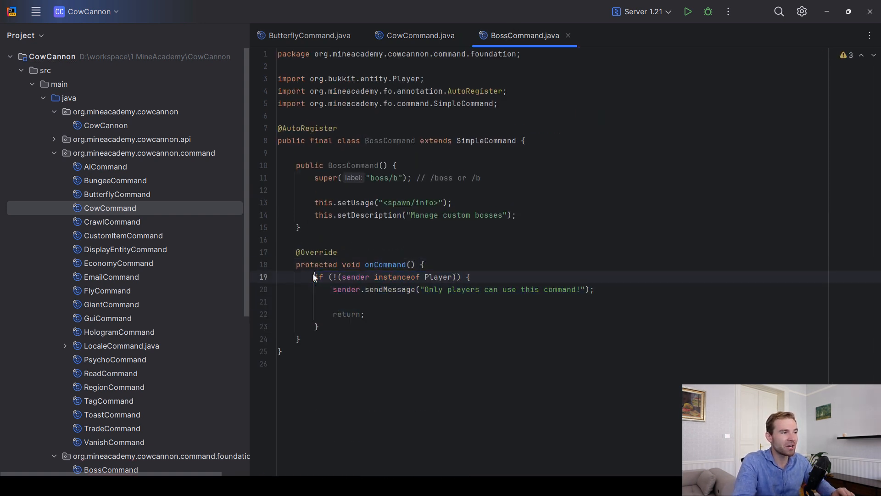
text(this.checkc)
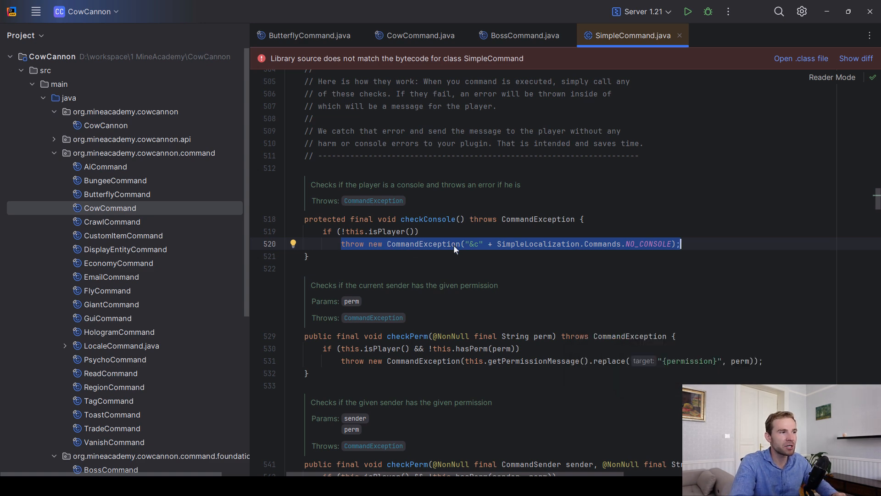
Inspect the NO_CONSOLE message in SimpleLocalization, close the library sources, and open CowCommand.java
click(644, 244)
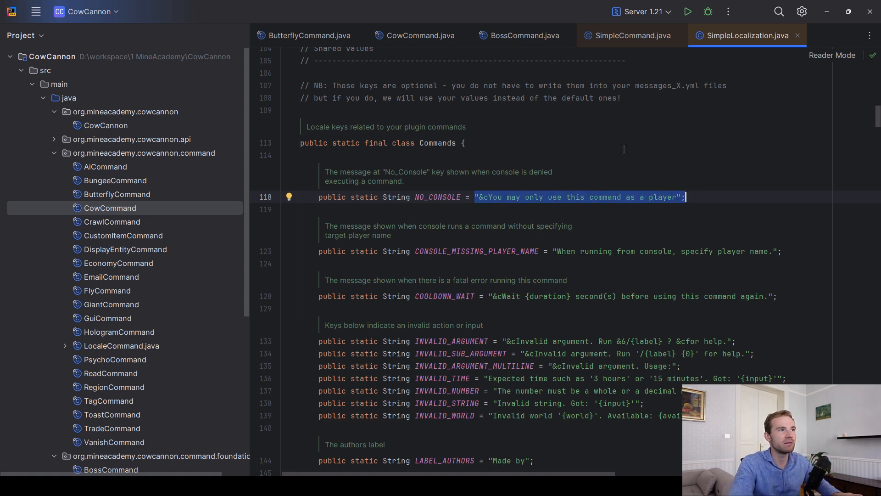
click(628, 35)
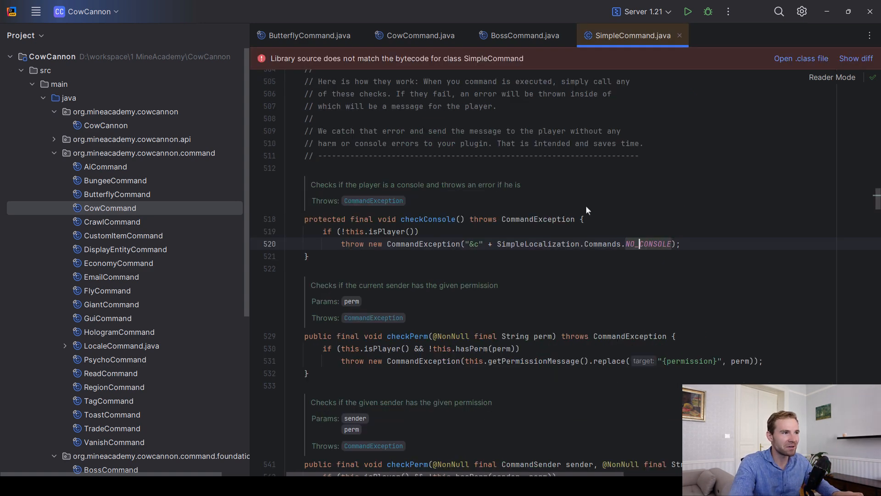
click(525, 36)
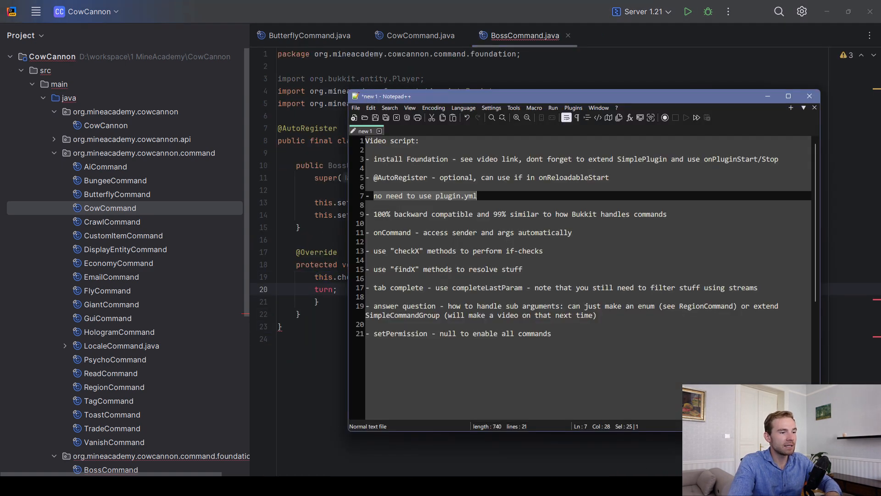
double_click(406, 251)
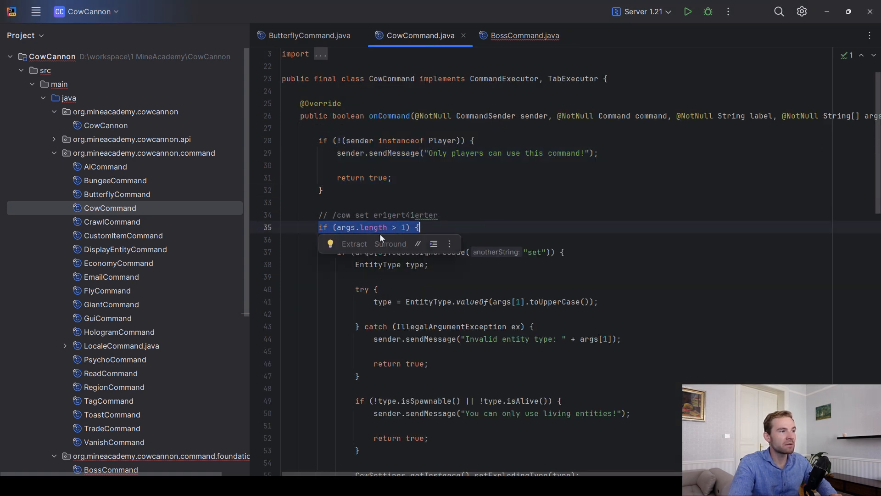
In BossCommand add the checkConsole call, usage '/boss <spawn/info>' and setMinArguments(1)
click(523, 35)
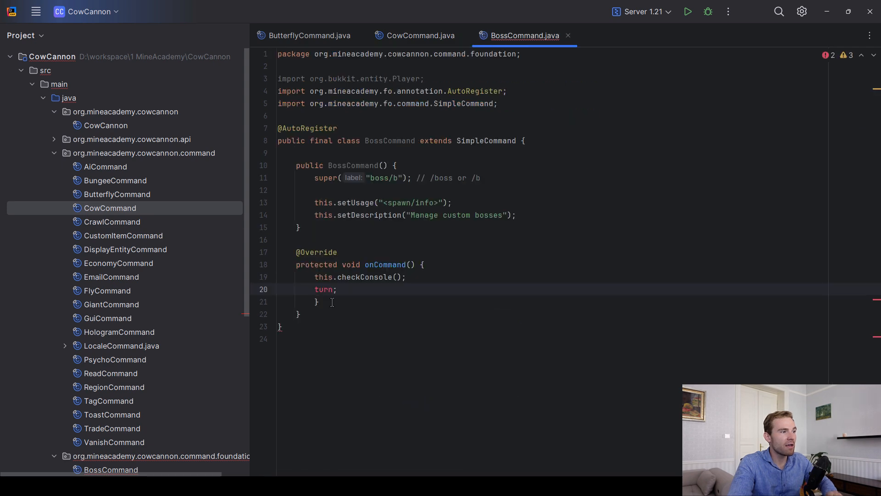
text(this.checkArgs(1, "Usage)
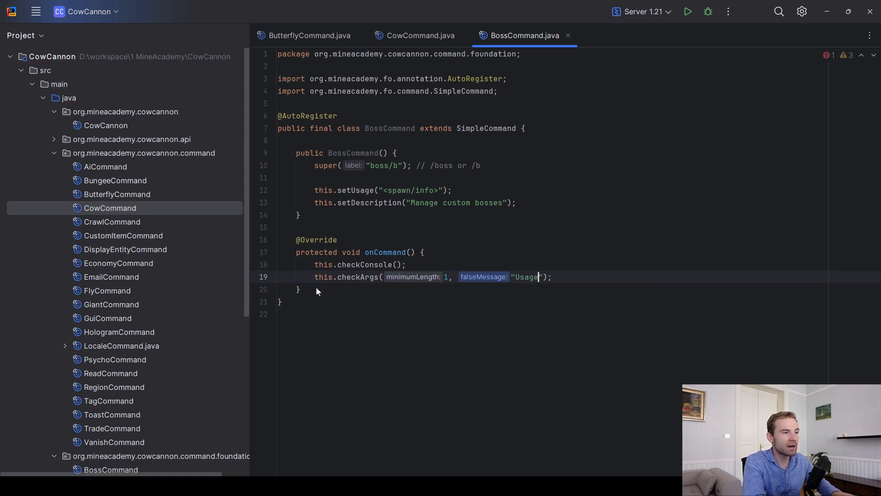
text(: /boss <spawn/info>)
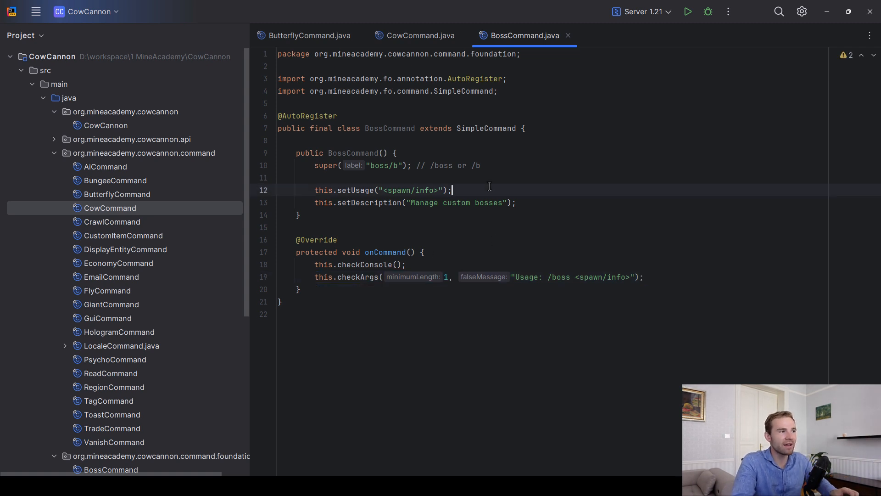
text(this.setmi)
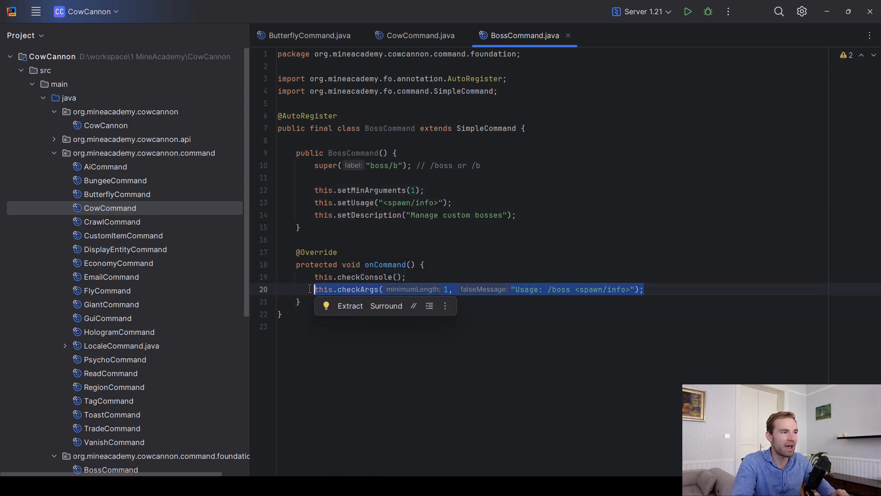
Store this.args[0].toLowerCase() in String param and begin the if on param
text(String param_=)
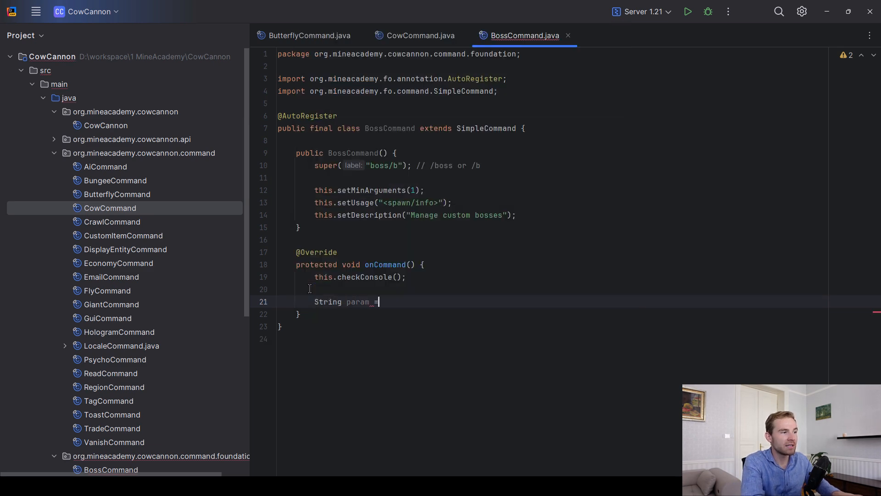
text(= this.args[0])
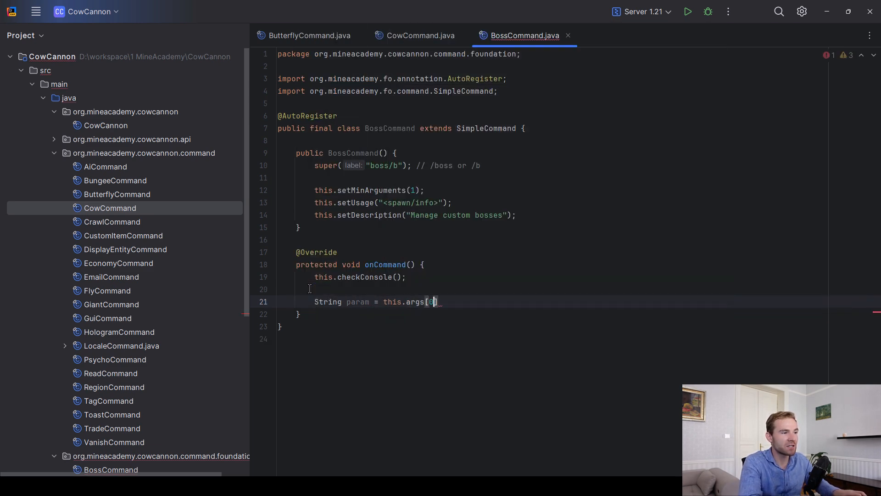
text(.toLowerCase();)
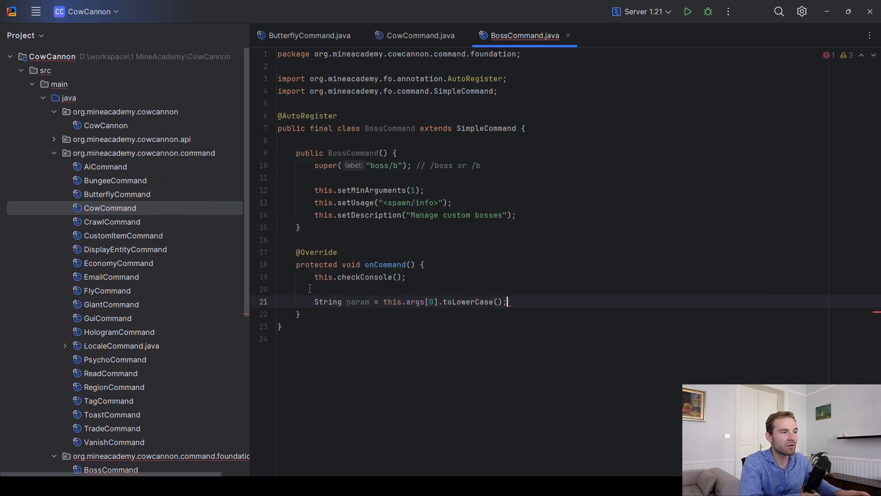
text(if (param))
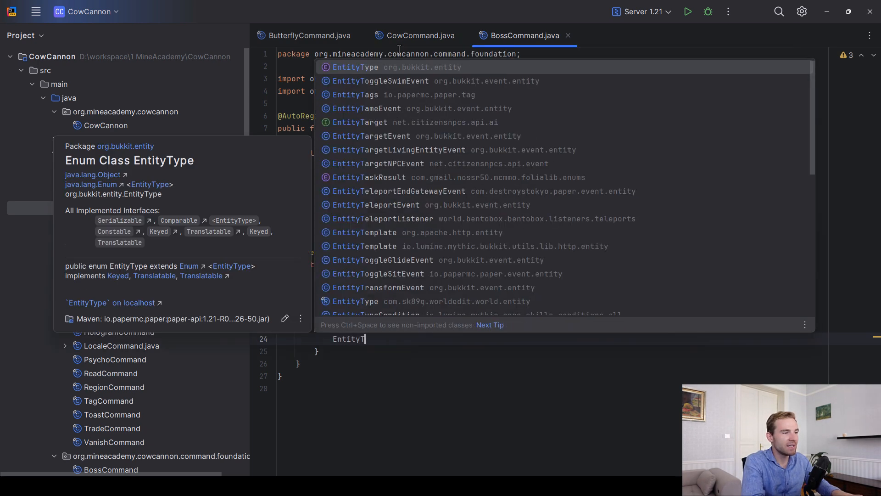
Declare EntityType type in the spawn branch and copy CowCommand's try/catch parsing into it
click(356, 67)
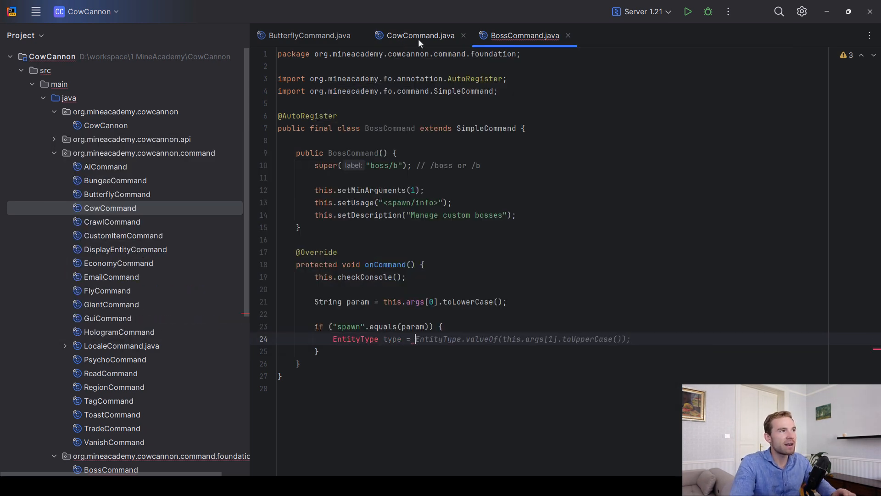
click(419, 36)
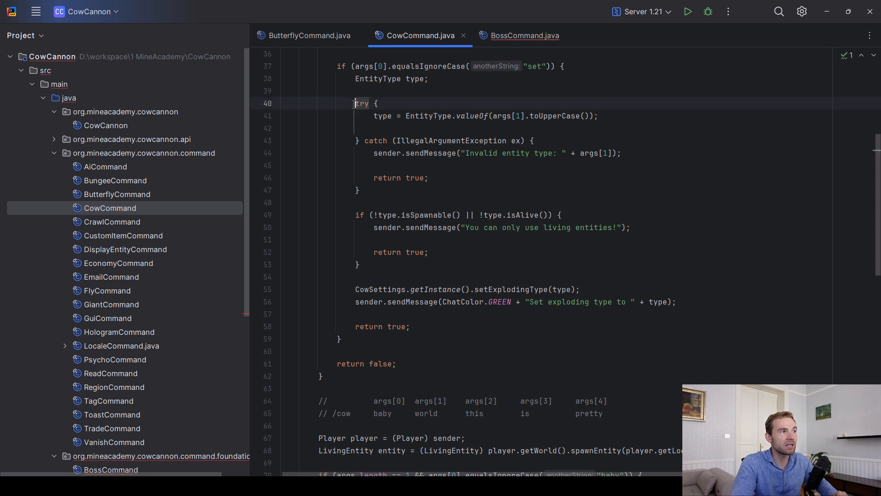
click(523, 35)
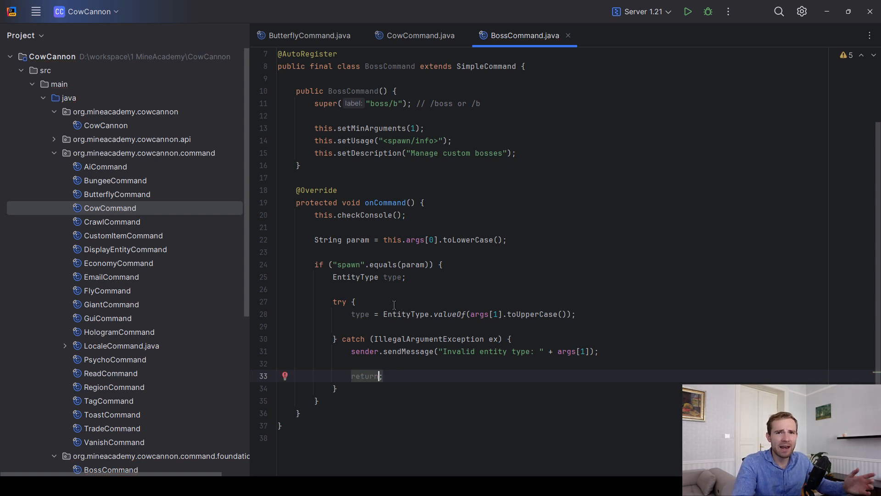
mouse_move(425, 278)
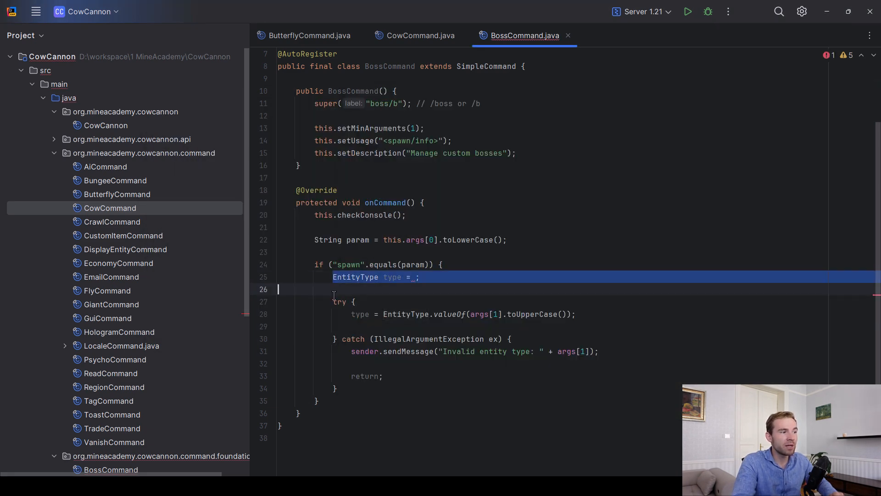
Assign type via this.findEnum(EntityType.class, args[0], "Invalid entity type: {0}. Available: {available}")
text(this.)
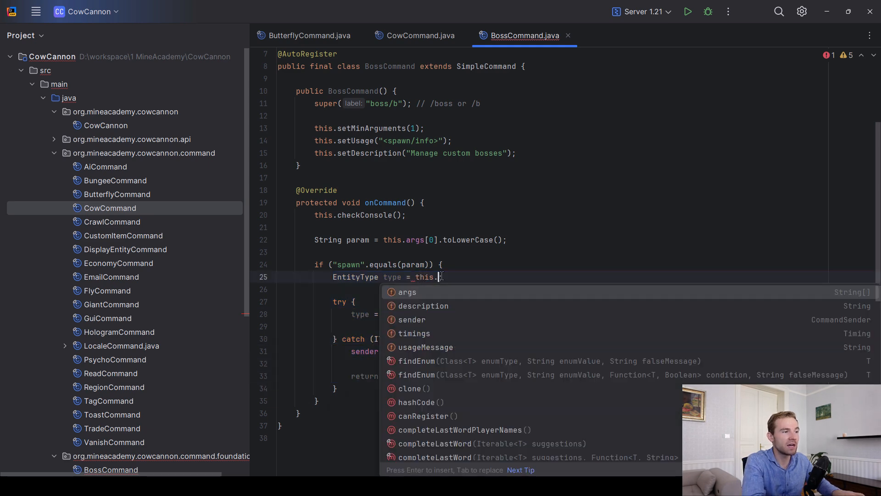
text(find)
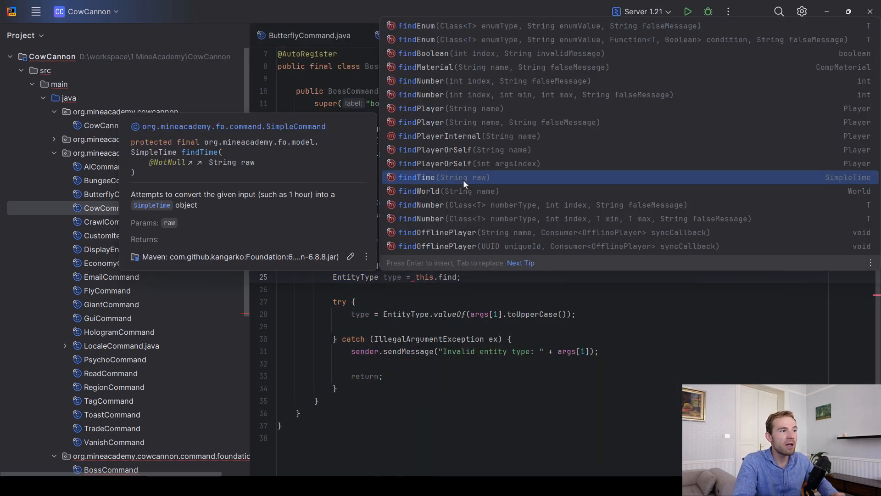
mouse_move(465, 177)
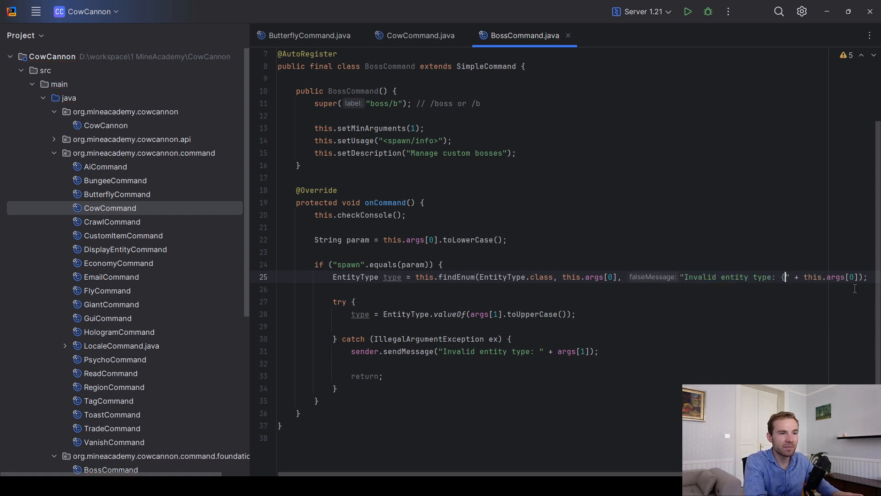
text(0})
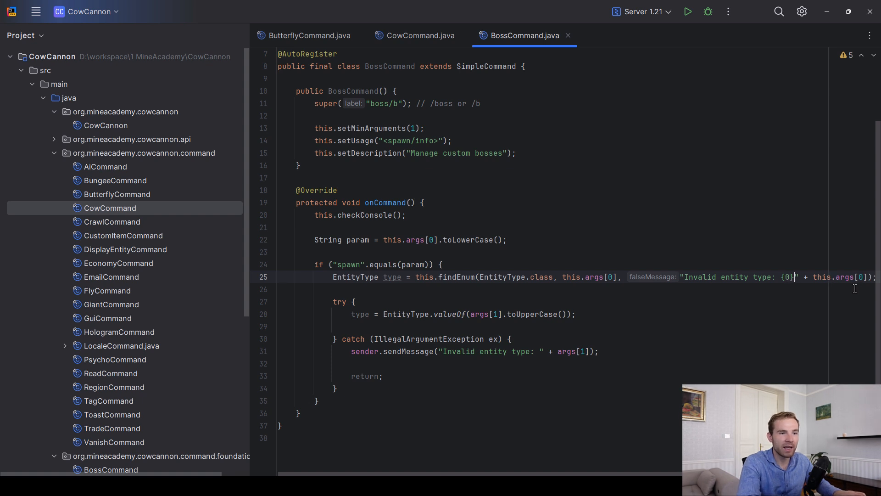
key(Backspace)
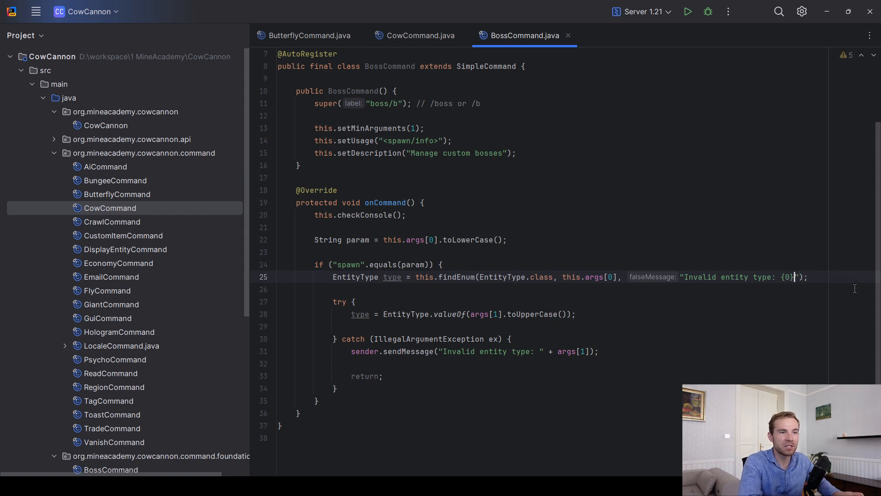
text(. Available: {available)
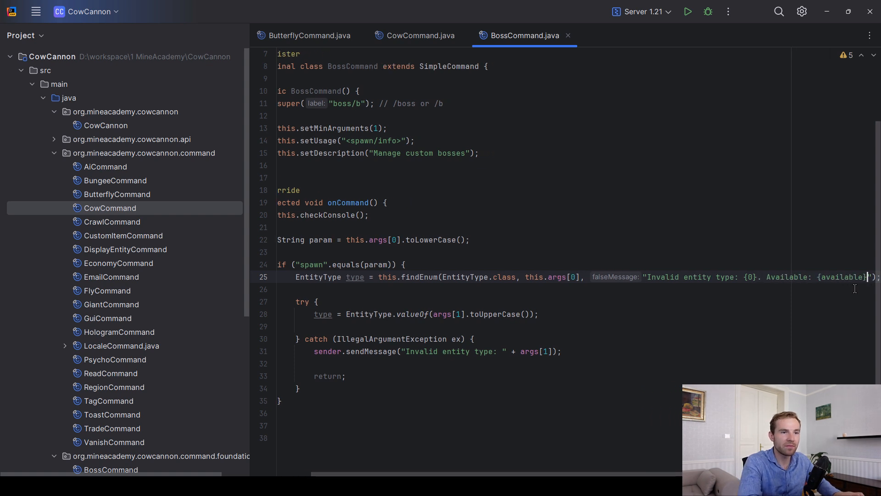
scroll(left, 3)
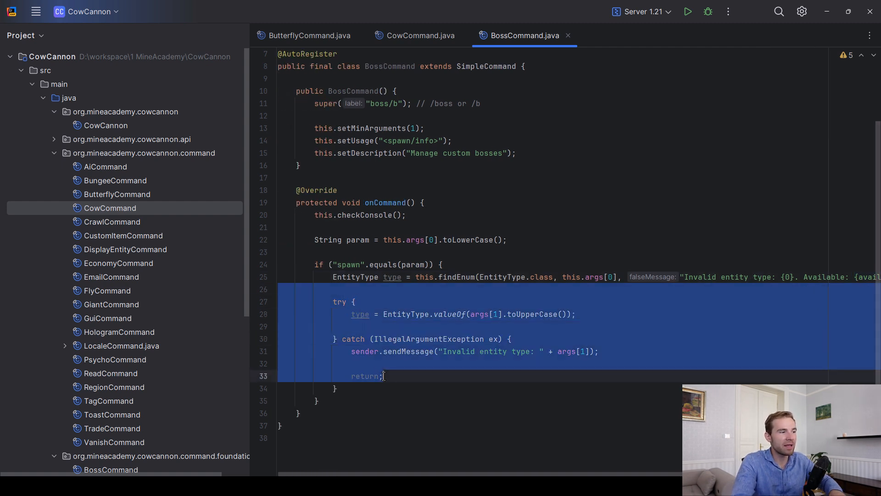
Remove the old try/catch, spawn the entity at the player's location and name it "Boss"
key(Delete)
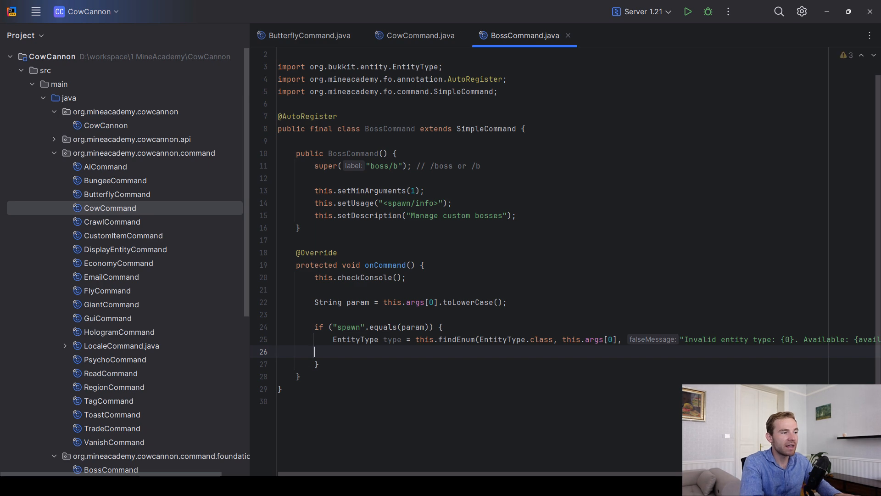
text(Entity spawned)
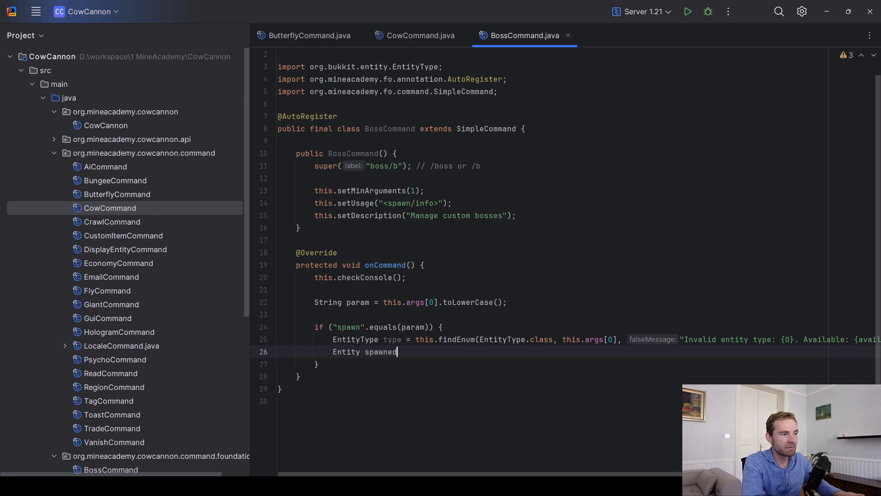
text(= this.getPlayer().getWorld().spawnEntity(this.getPlayer().getLocation(), type);)
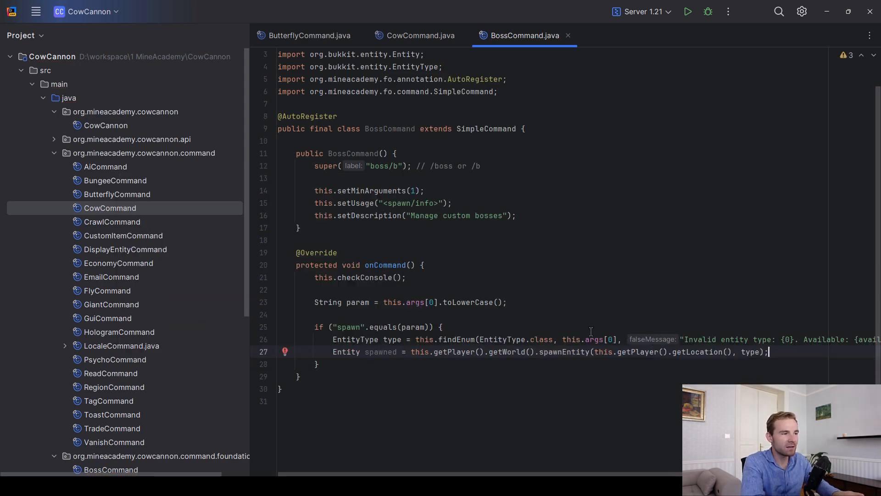
text(spawned.setCustomName("Boss");)
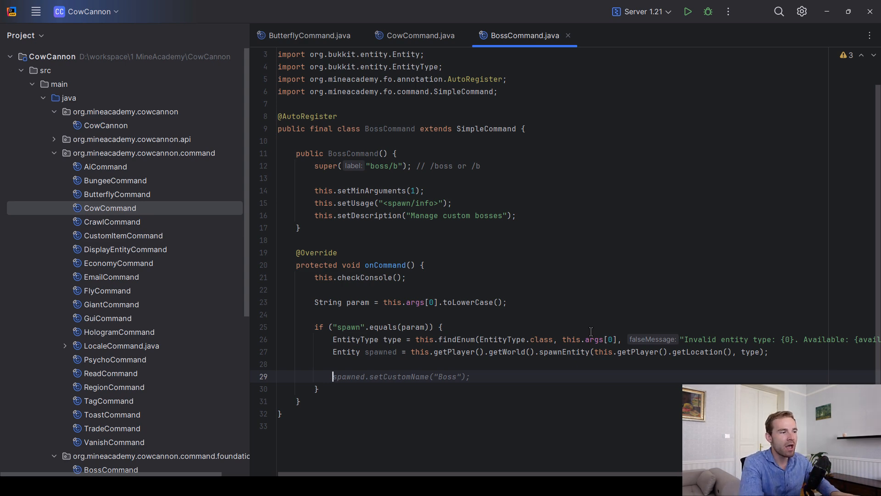
text(CompMetadata.setMetadata(spawned, "CUst", );)
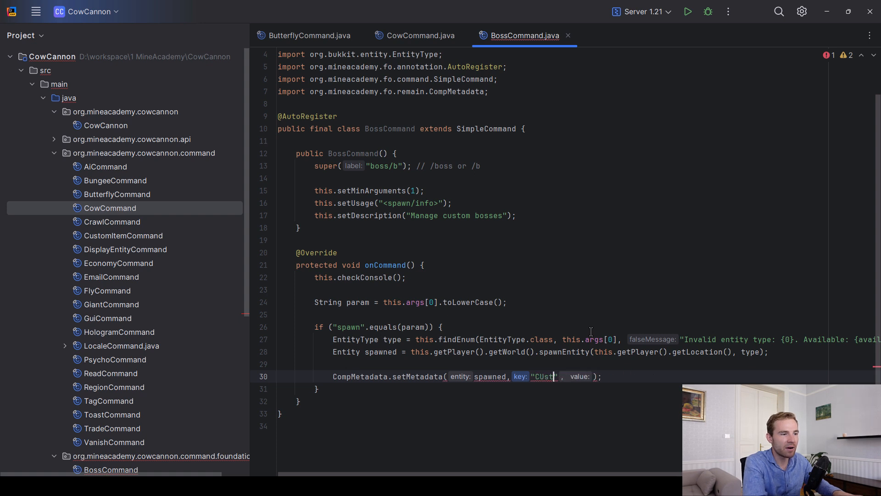
Tag the spawned entity with CustomBoss metadata and tellSuccess "Spawned a custom boss of type " + type
text(omBoss)
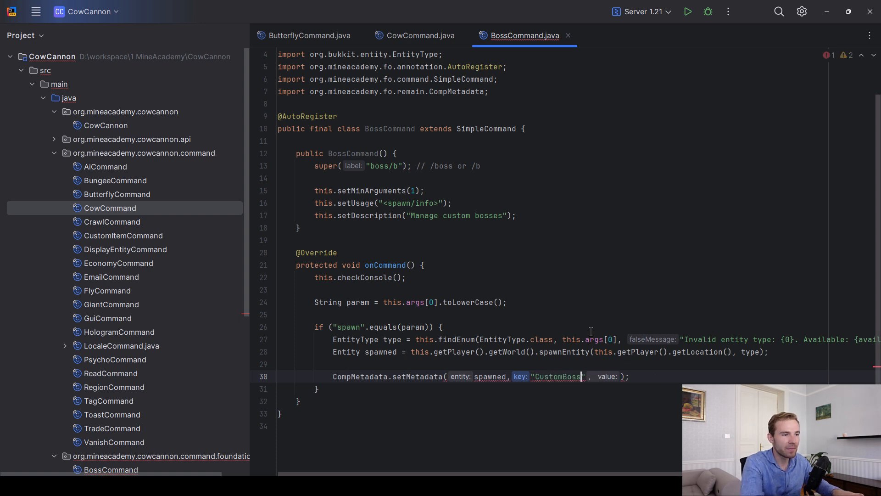
text(fal)
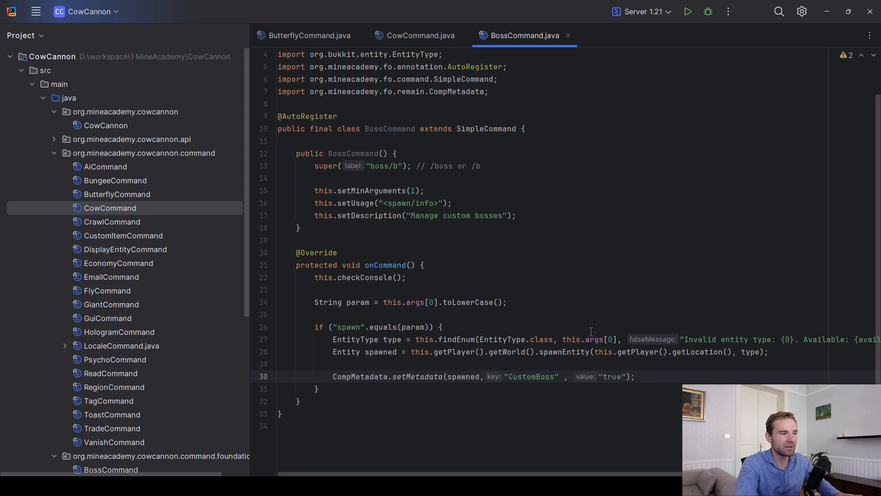
text(this.)
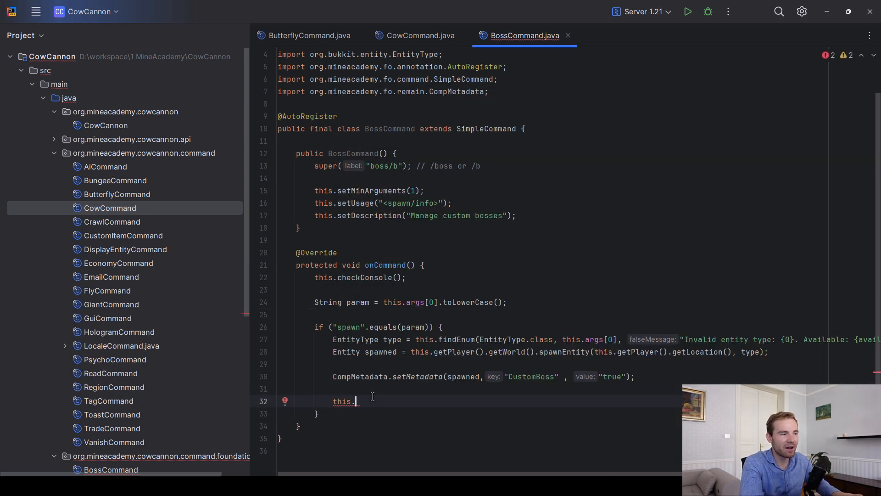
text(tellSuccess();)
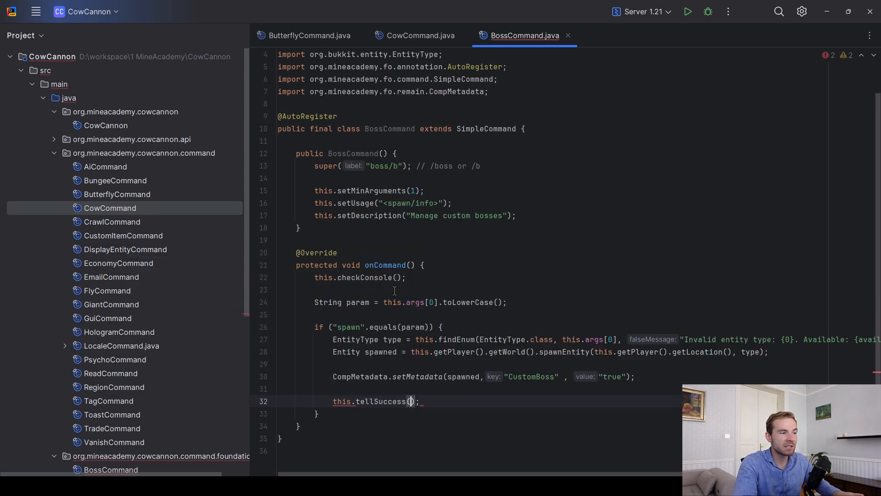
text("Spawned a custom boss of type " + type)
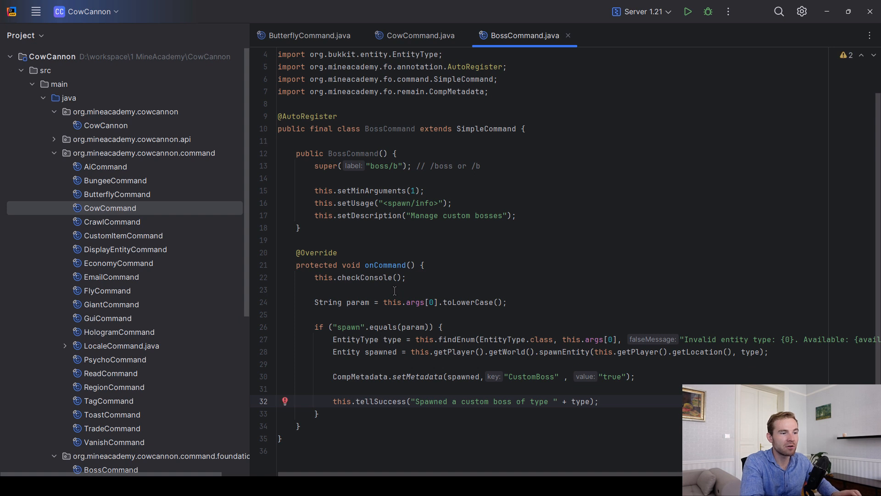
key(Enter)
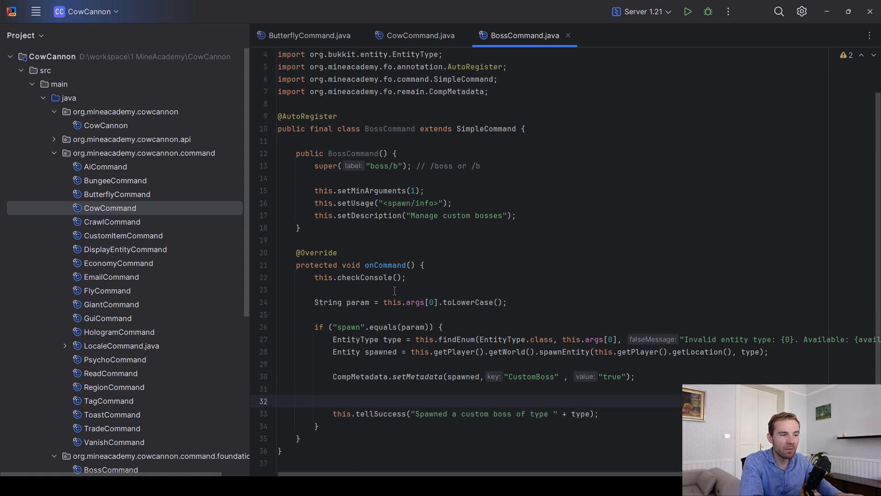
Comment WITHER_SKELETON > Wither Skeleton and wrap type in ItemUtil.bountifyCapitalized
text(// SP)
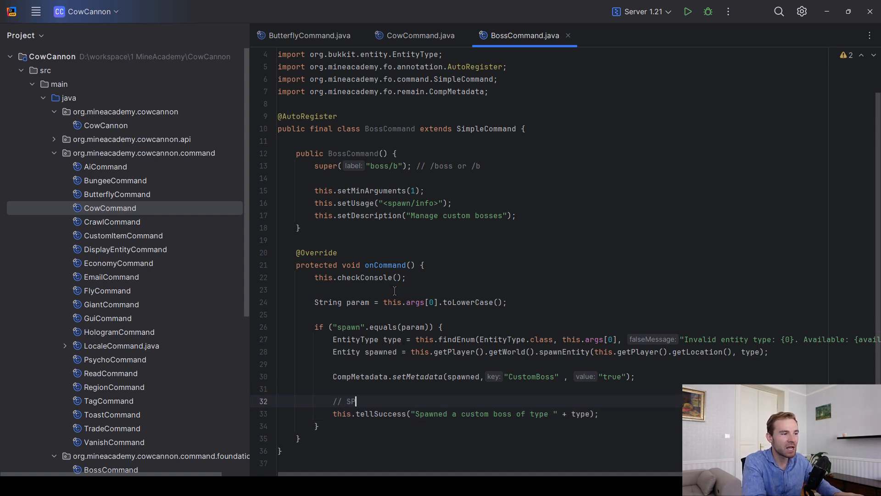
text(WITHER_SKELE)
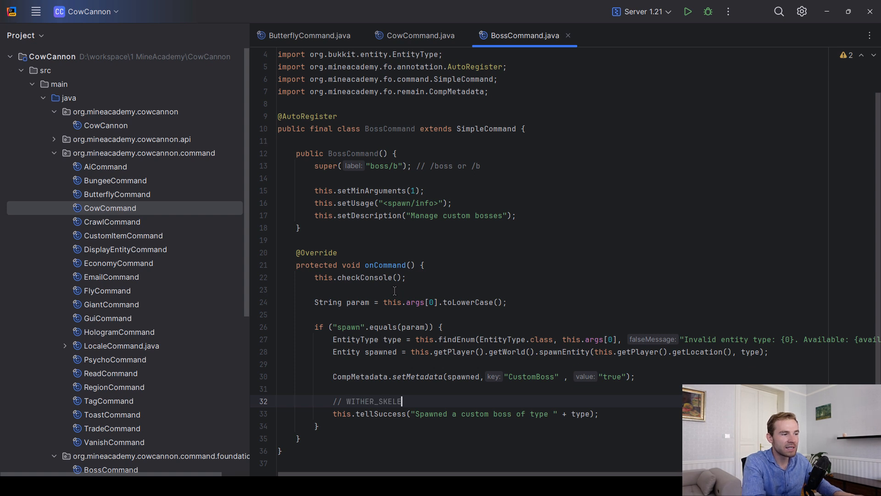
text(TON >)
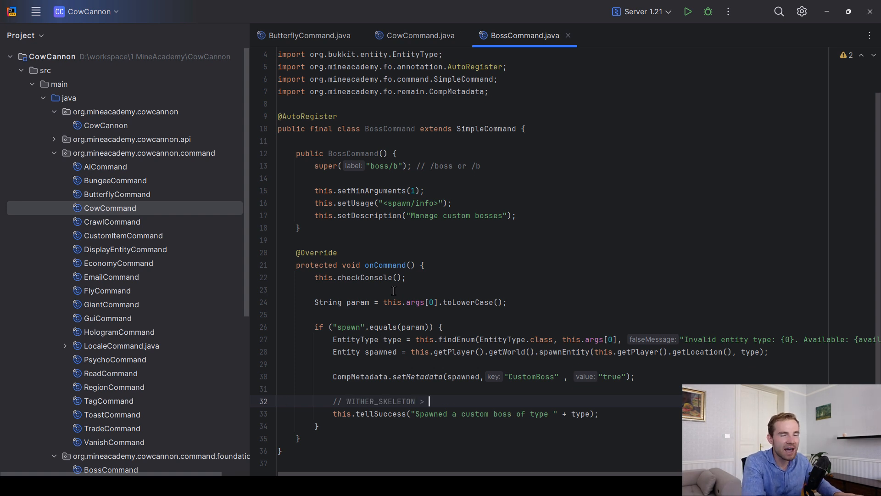
text(Wither Ske)
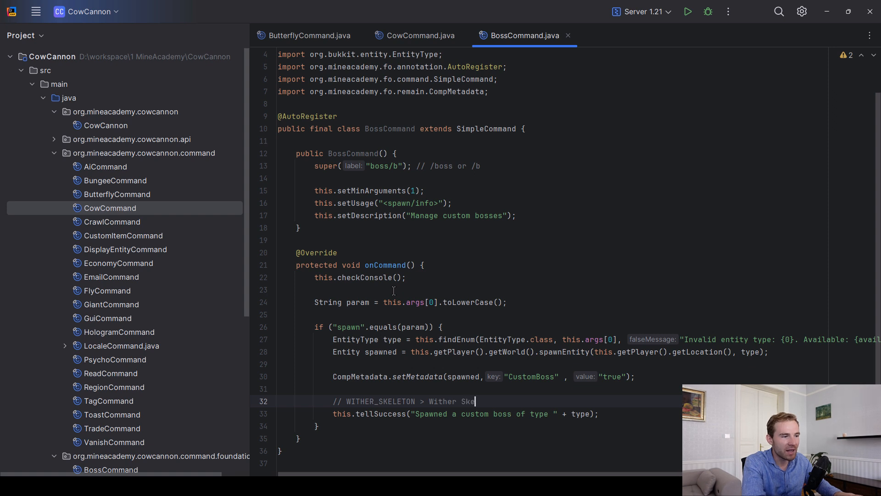
text(leton)
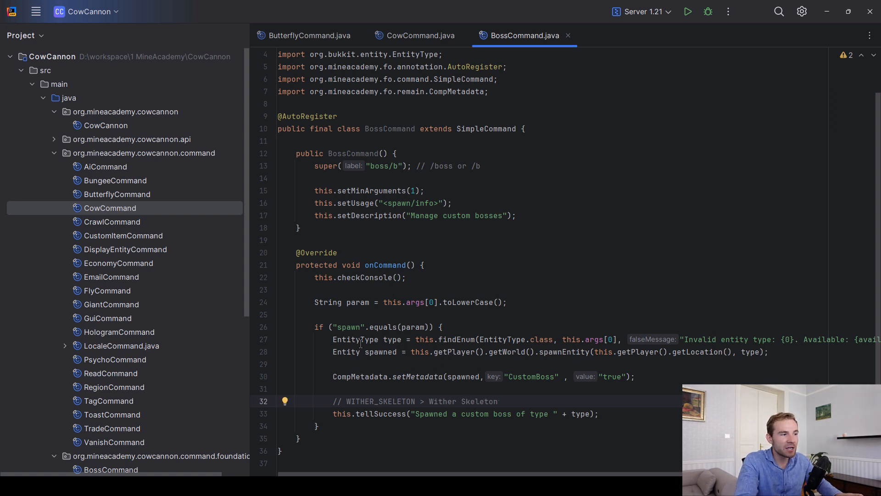
double_click(443, 401)
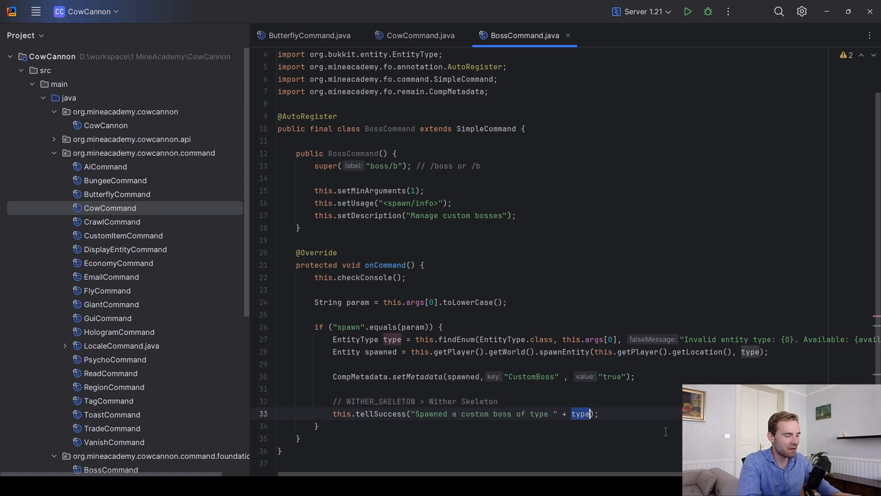
text(ItemUtil.bountifyCapital)
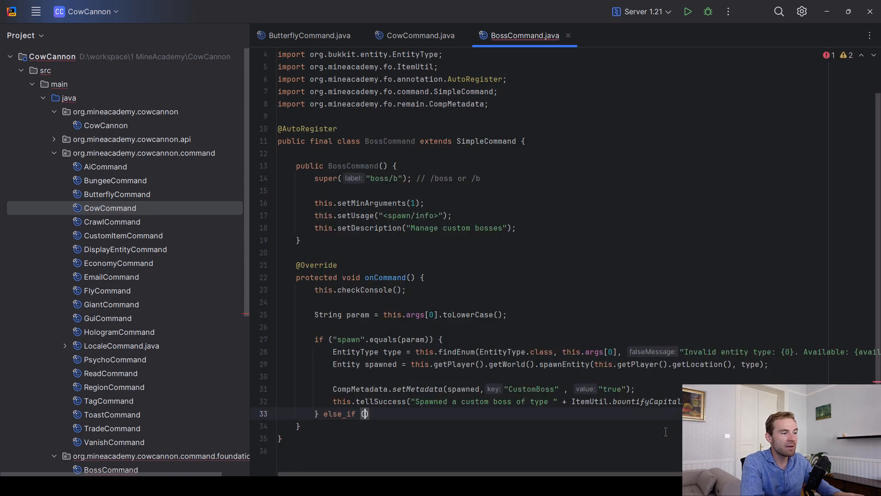
Add the "info" branch fetching lookedAt via getTargetEntity(5) with a checkNotNull
text(("info".equals(param)) {)
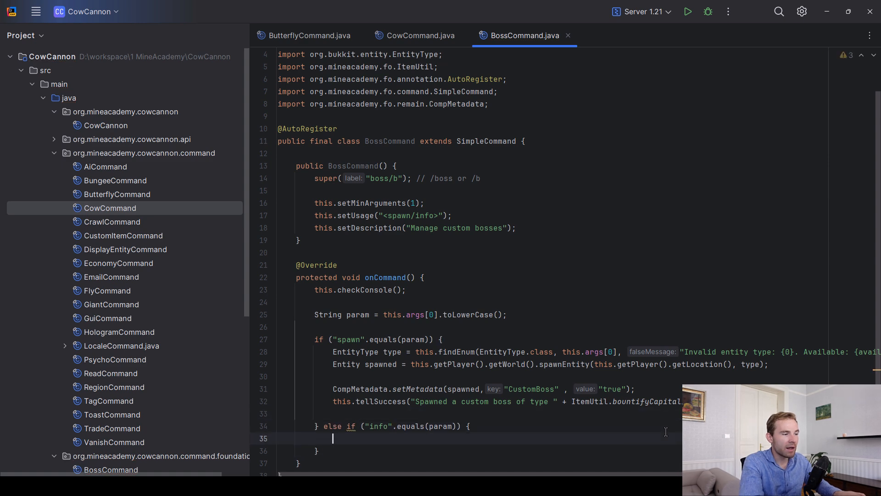
text(Entity lookedAt = this.getPlayer().getTargetEntity(5);)
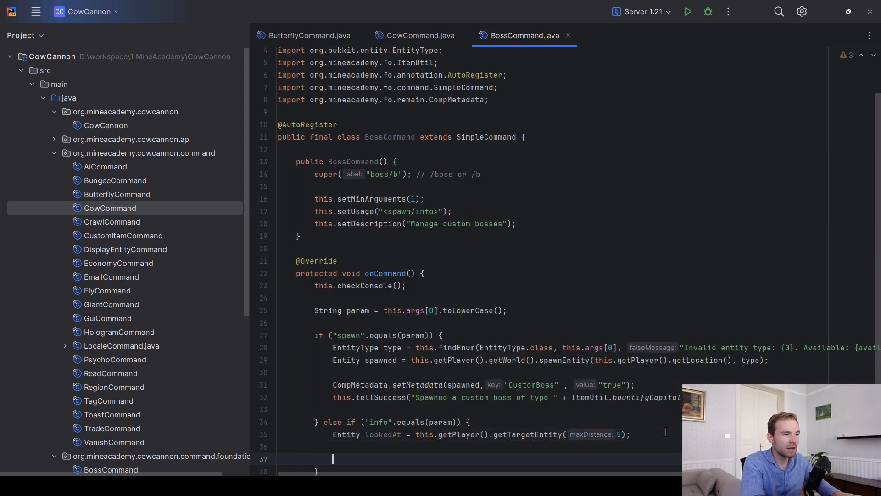
scroll(down, 3)
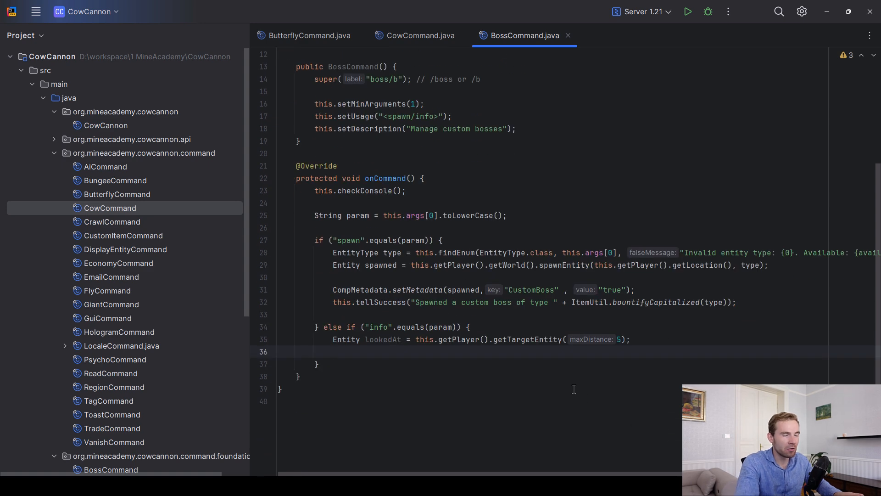
text(this.checkNotNull(lookedAt, "You must be looking at an entity to get its info!");)
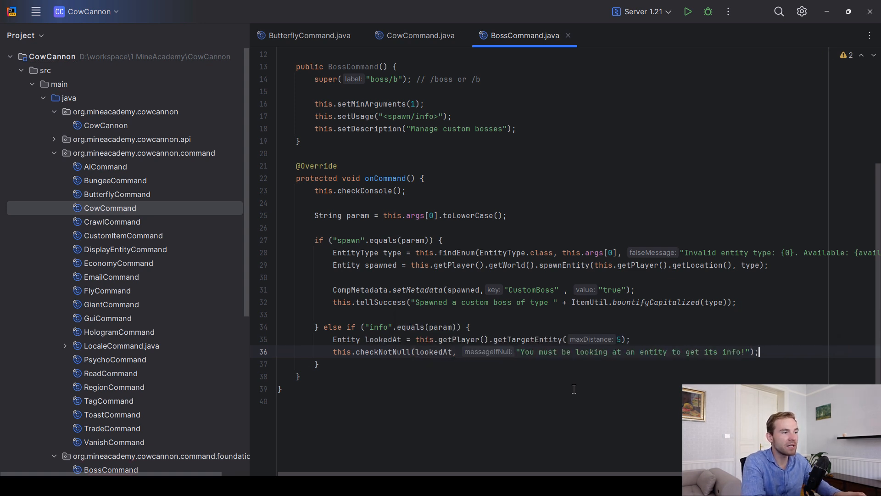
key(Enter)
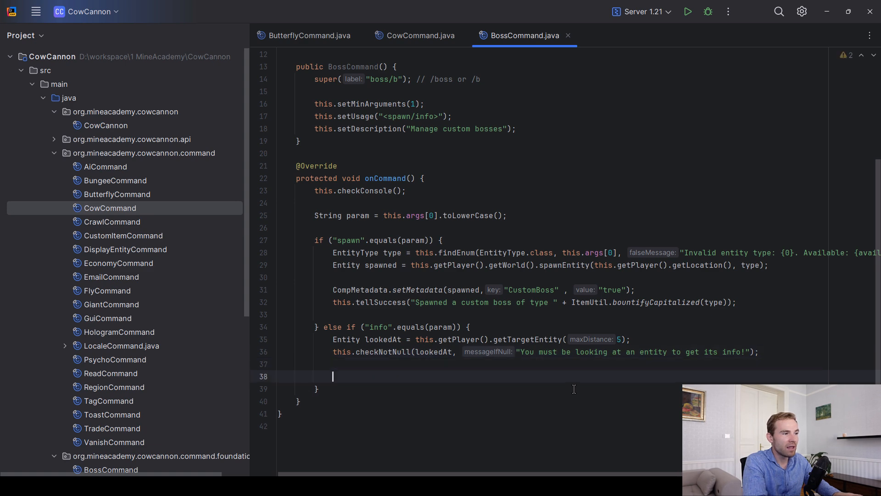
Compute isBoss from CustomBoss metadata, tellInfo "&ayes"/"&cno", else returnInvalidArgs()
text(boolean isBoss = CompMetadata.hasMetadata(lookedAt, "CustomBoss");)
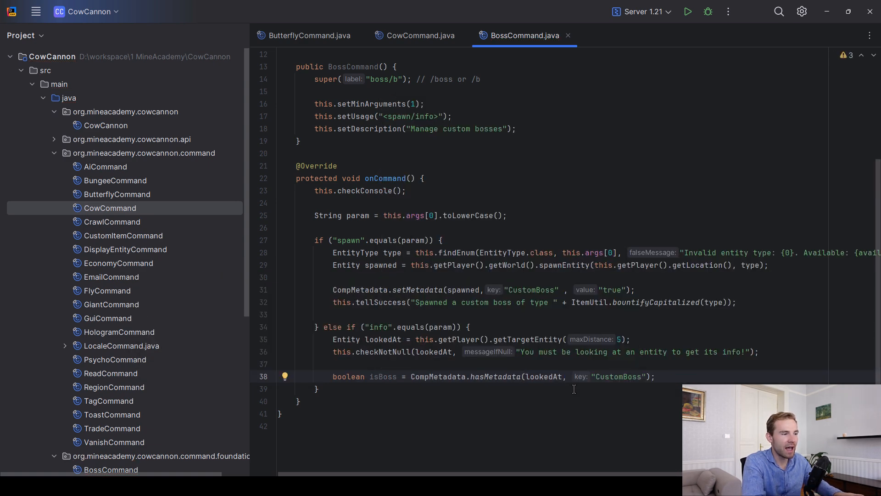
text(this.in)
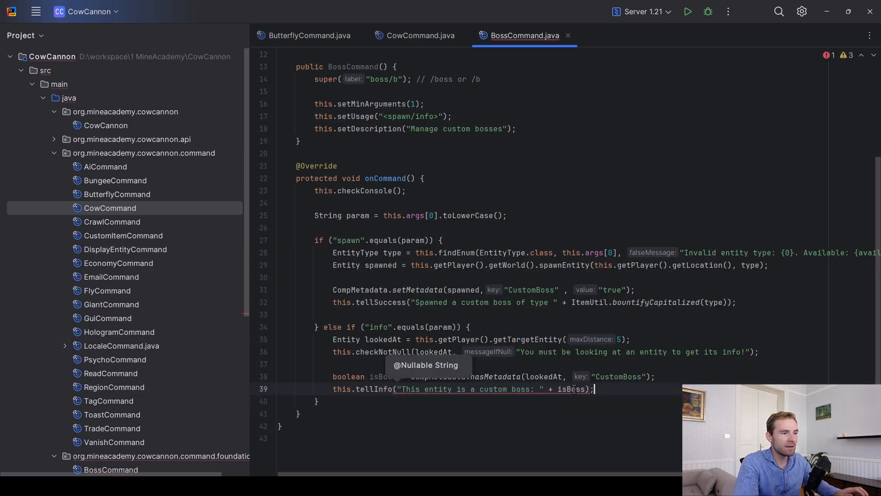
text((isBoss ? "&ayes" : "&cno"))
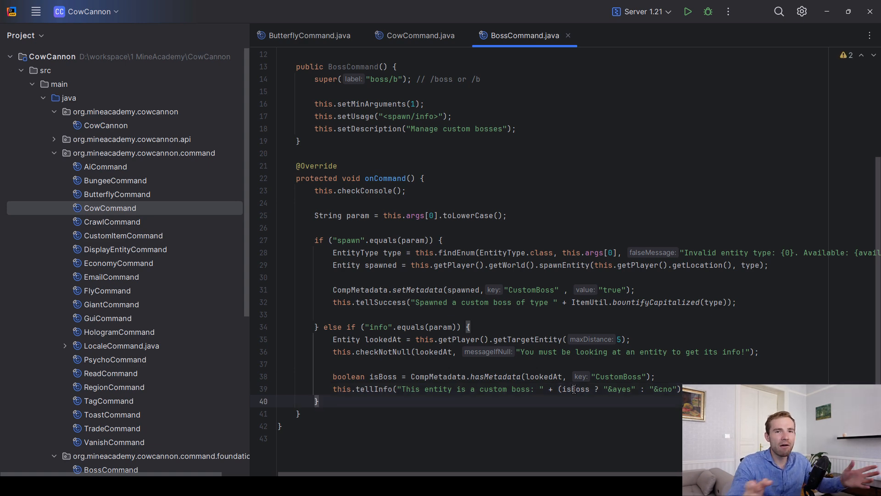
text(else)
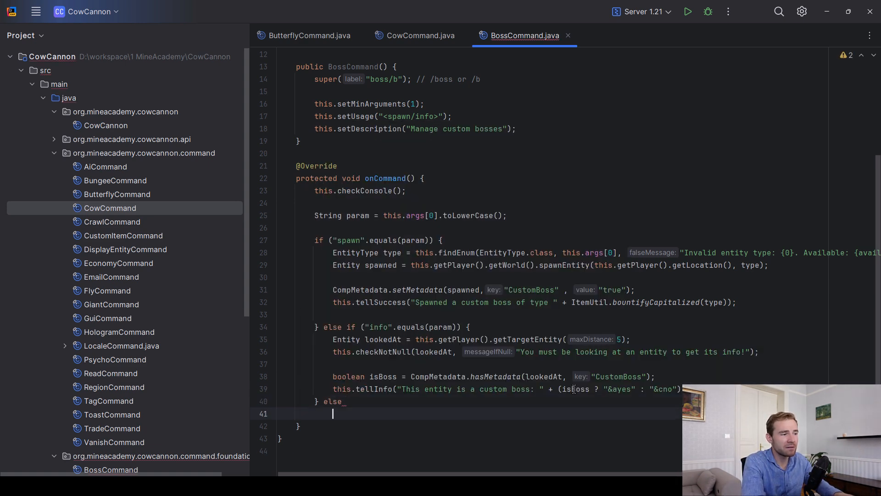
text(this.returnInvalidArgs();)
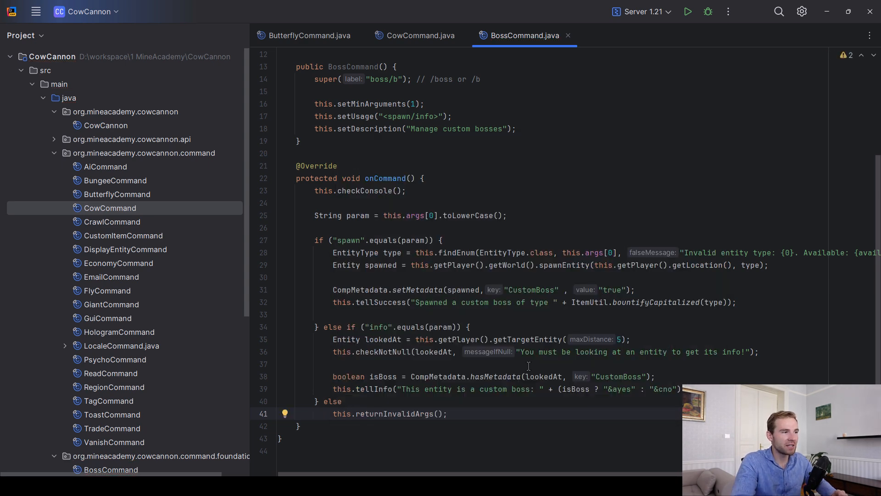
scroll(up, 3)
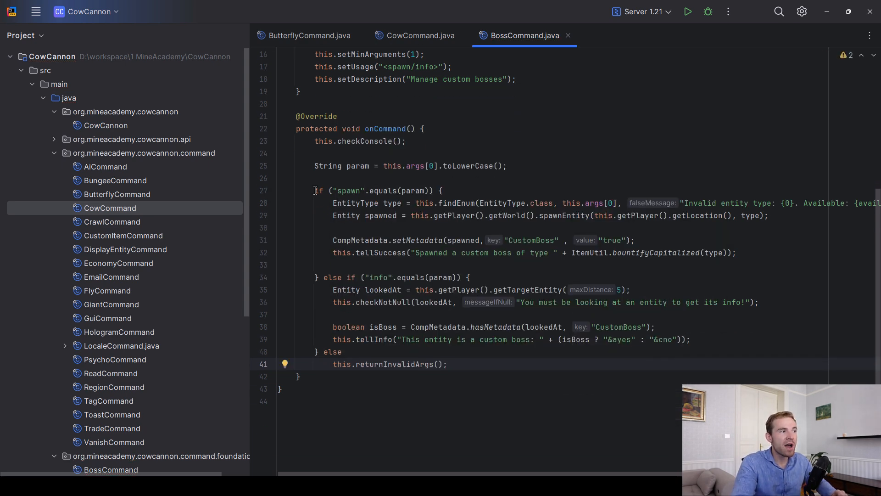
Reference RegionCommand above the spawn branch and browse its source for tab-completion code
click(485, 264)
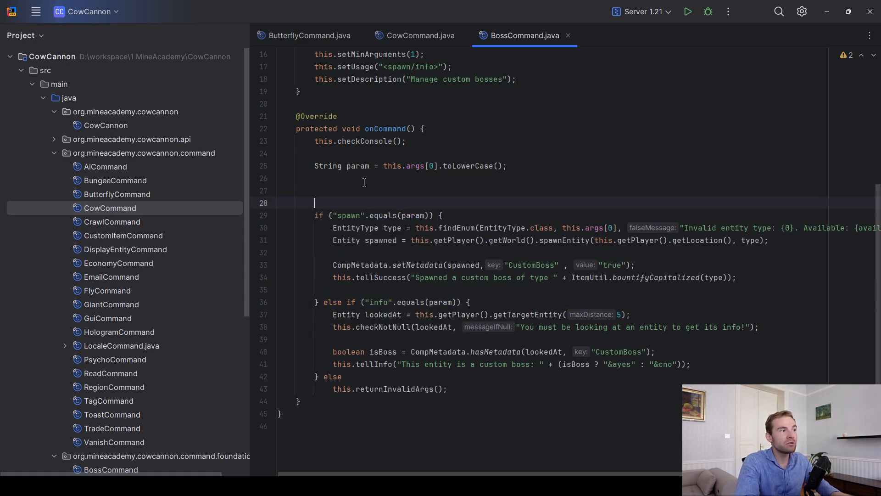
text(RegionCommand;)
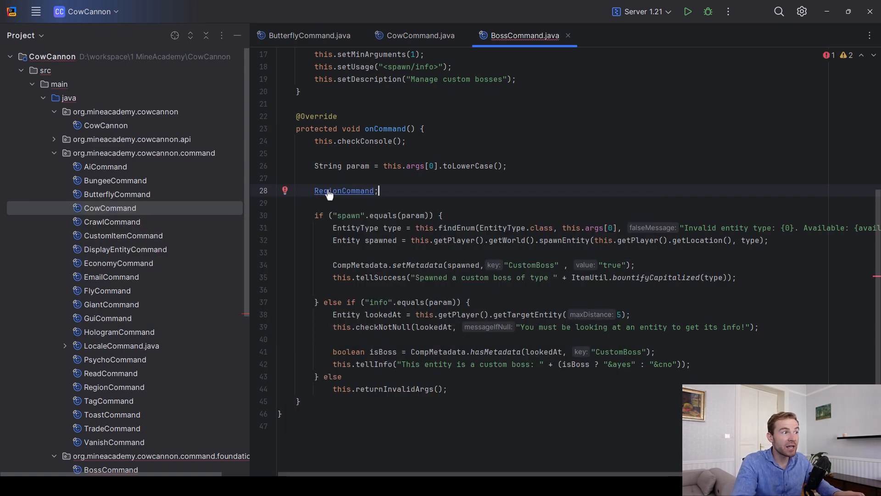
click(344, 191)
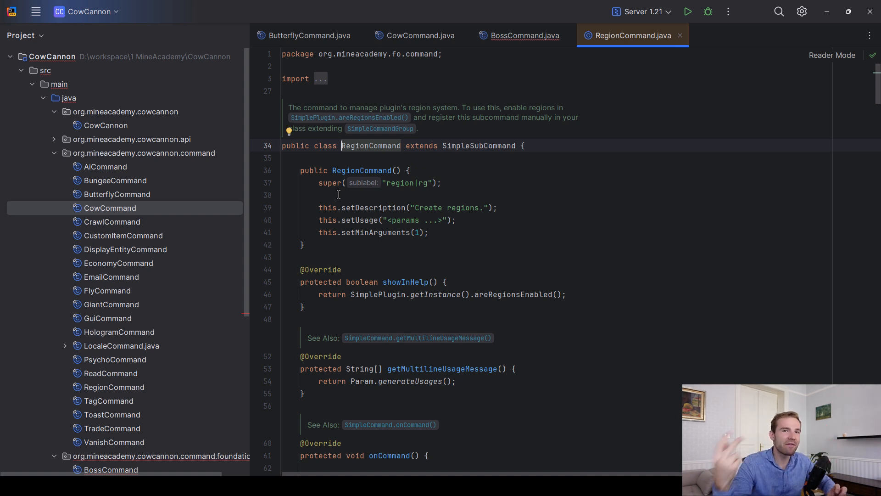
scroll(down, 3)
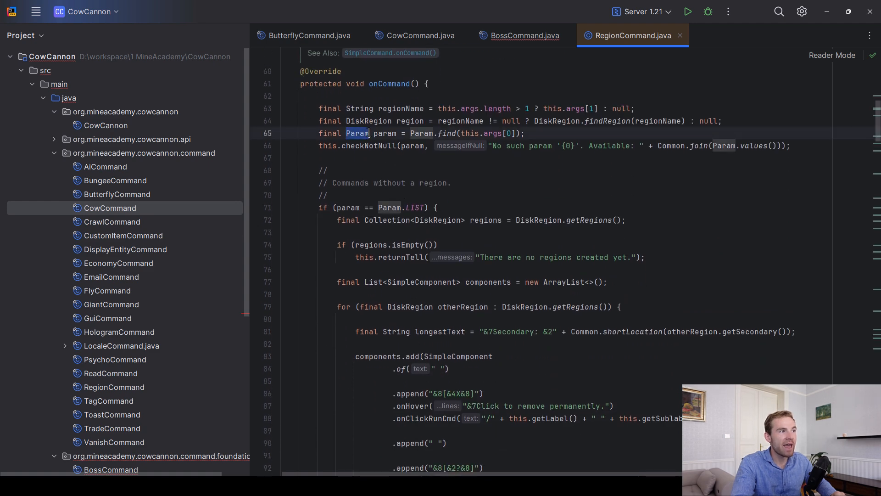
scroll(down, 3)
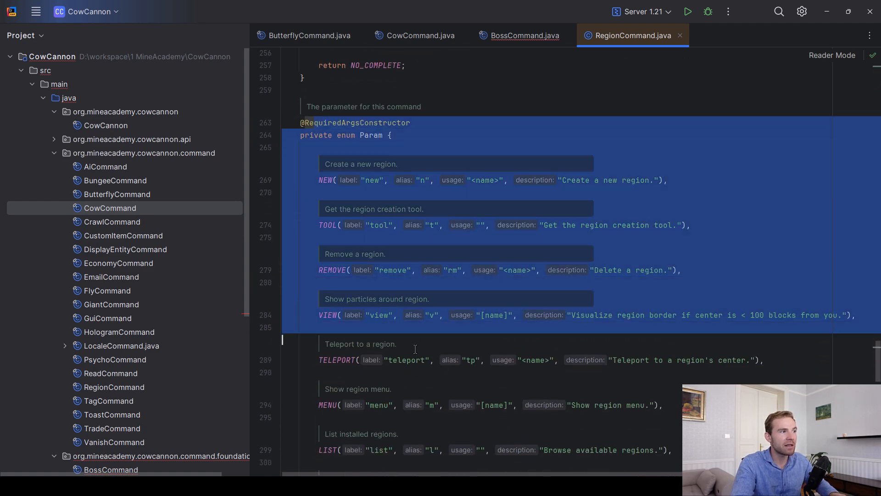
scroll(up, 3)
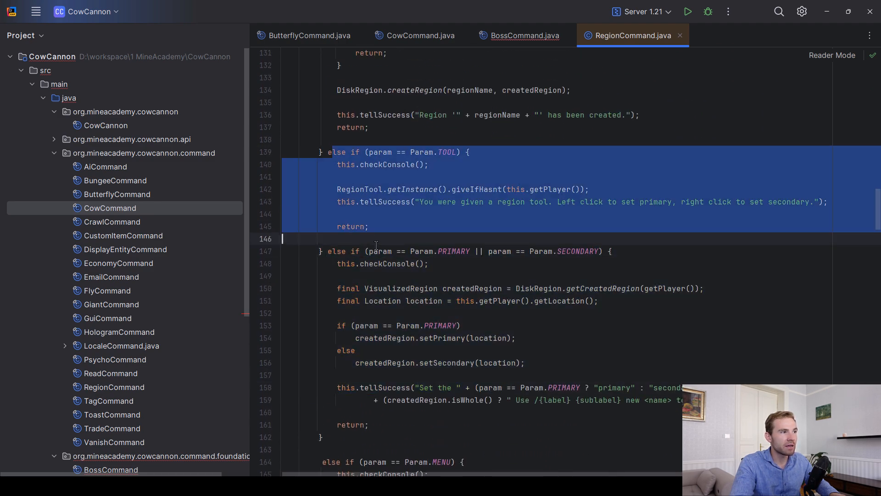
Close RegionCommand, return to BossCommand and reference SimpleCommand for the override
click(368, 226)
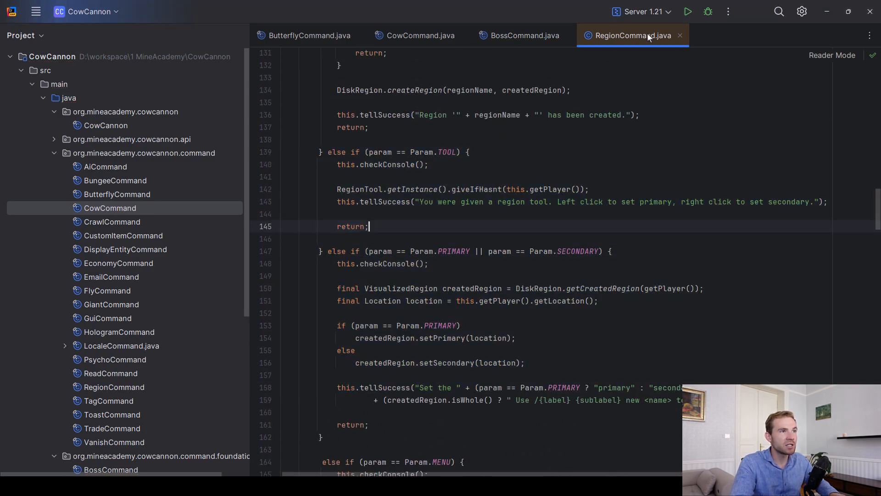
click(523, 35)
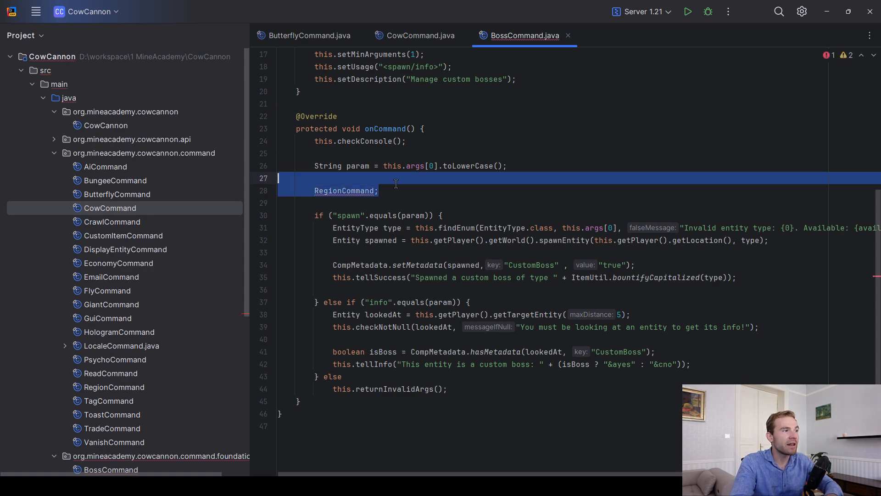
text(SimpleCommand)
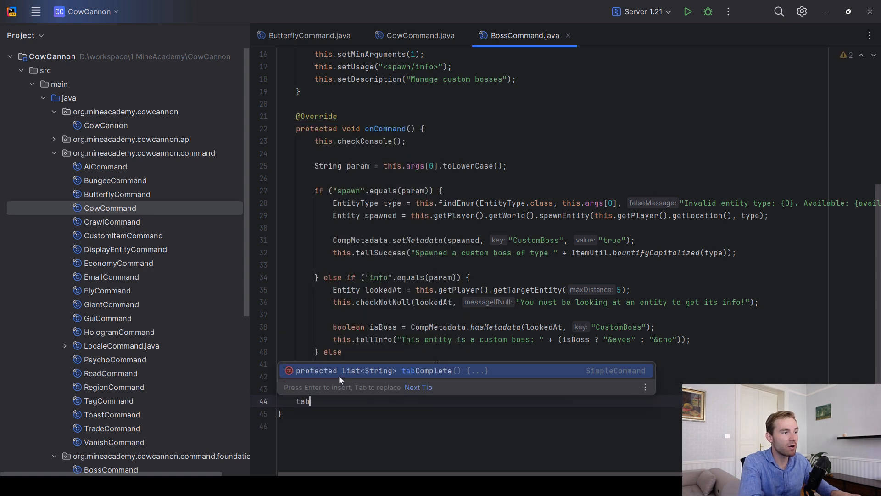
Review tab completion in CowCommand and ButterflyCommand, then close those files
click(419, 35)
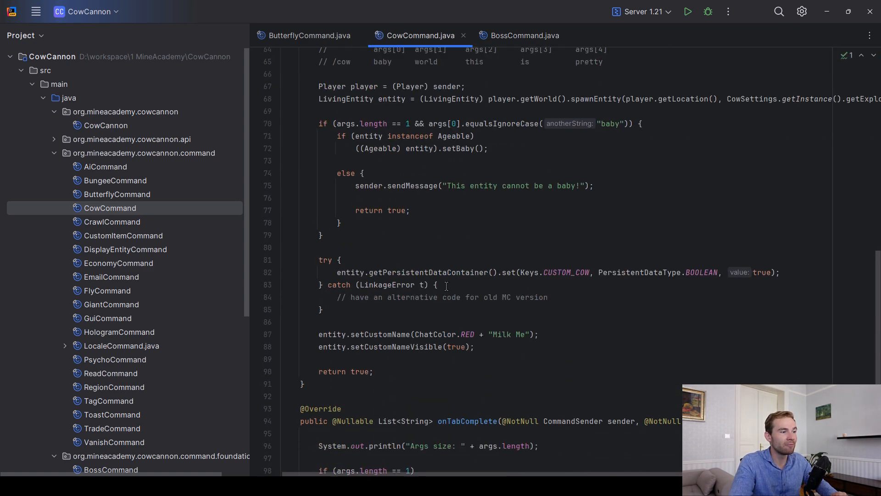
click(308, 36)
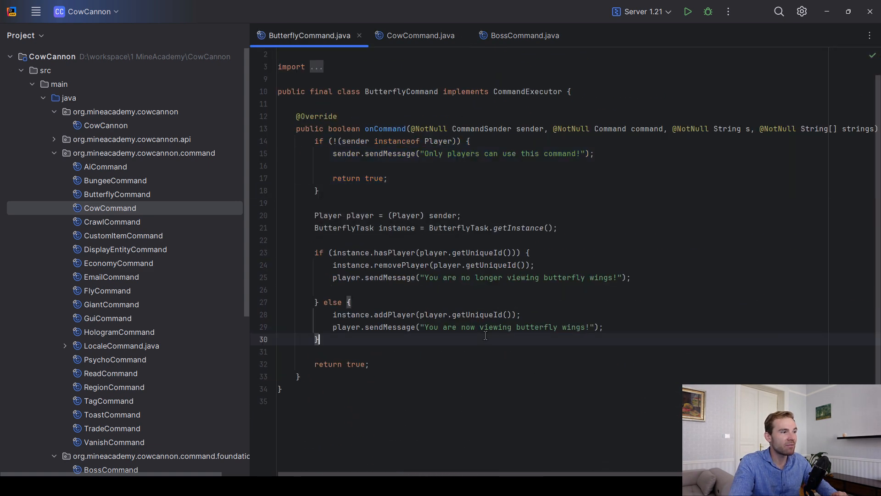
click(118, 264)
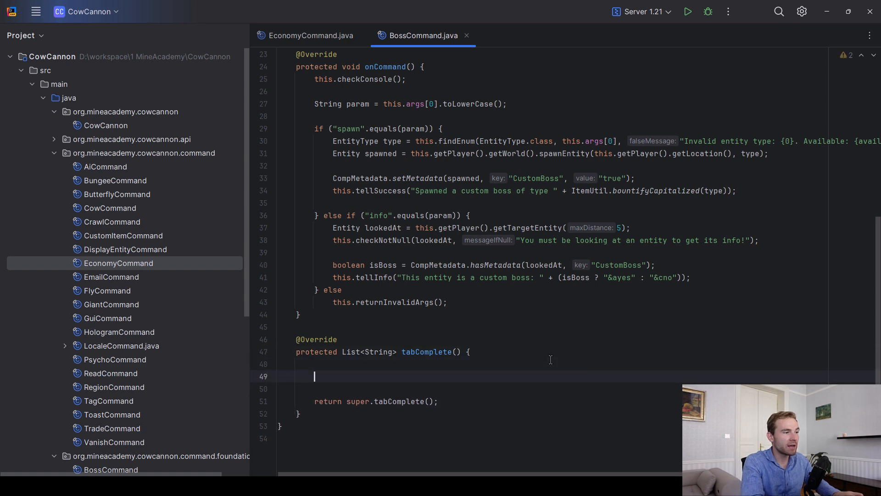
tabComplete: completeLastWord("spawn","info") for one arg, EntityType.values() after spawn, else NO_COMPLETE
text(if (args.length ==)
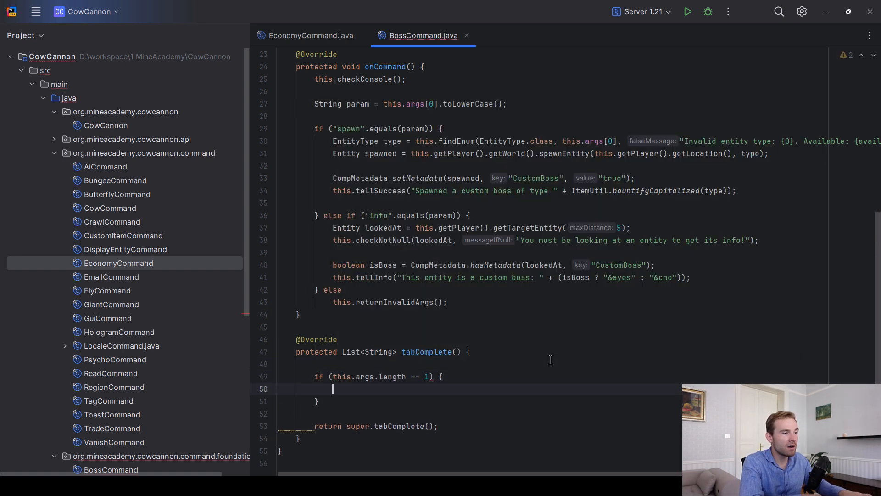
text(return this.completeLastWord("spawn", "info");)
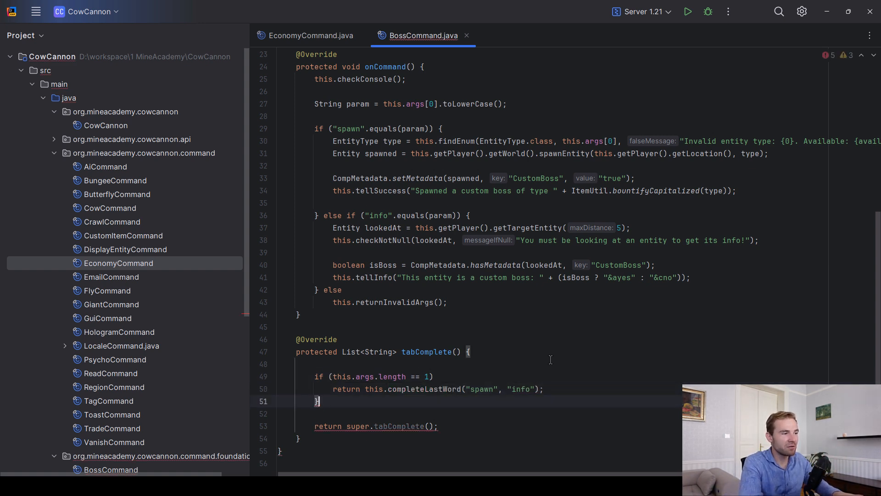
text(else if (this.args.length == 2)
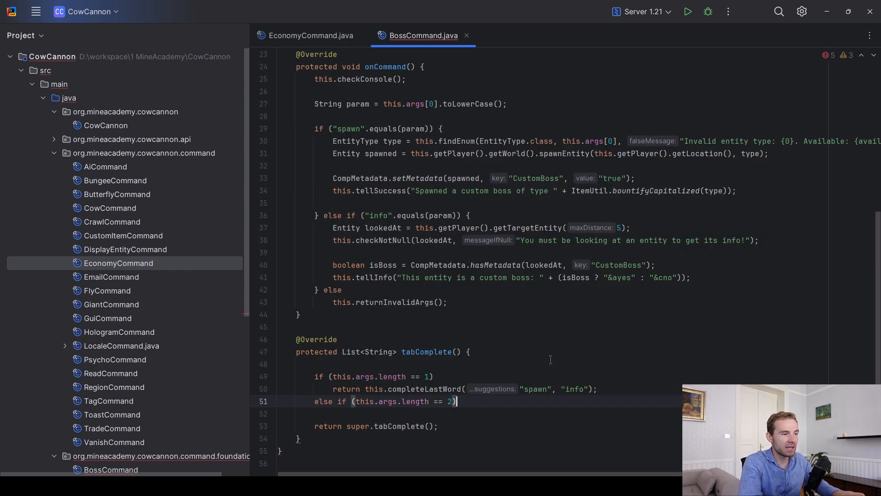
text({)
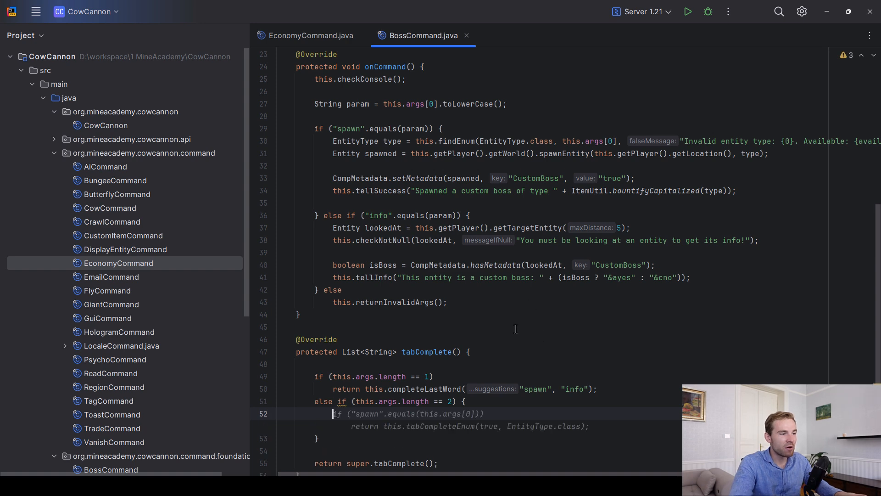
text(String par)
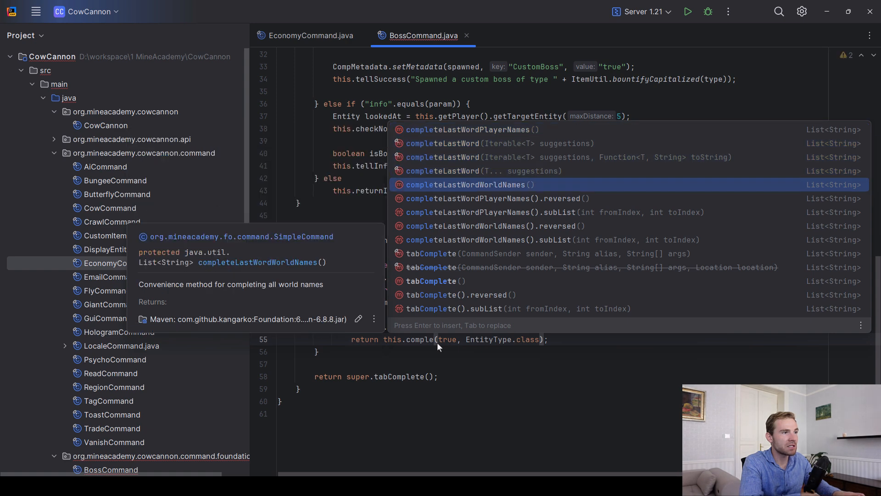
click(465, 184)
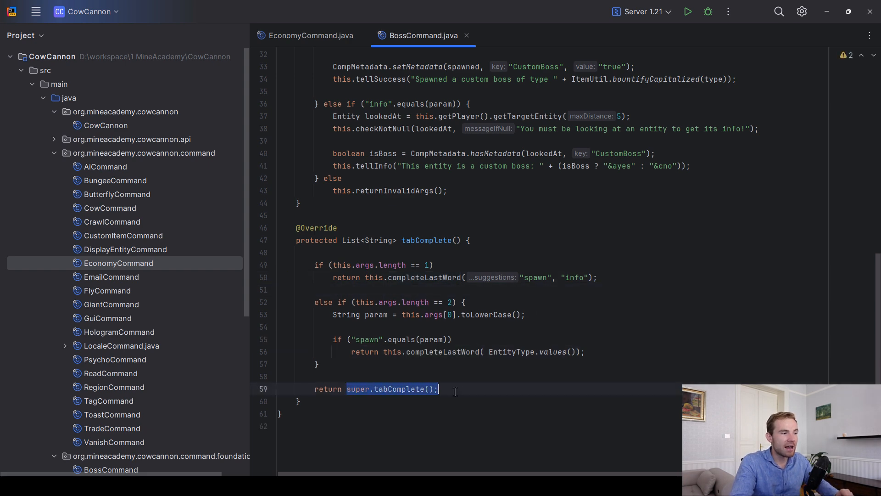
text(NO_COMPLETE)
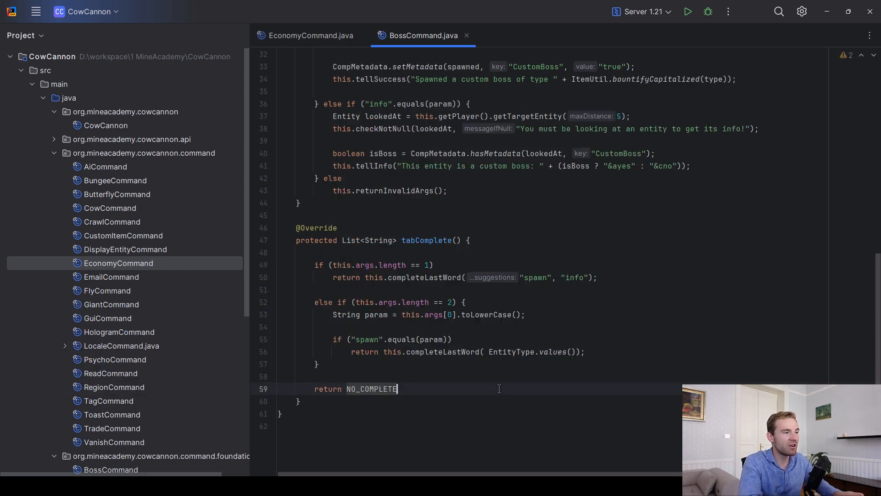
text(;)
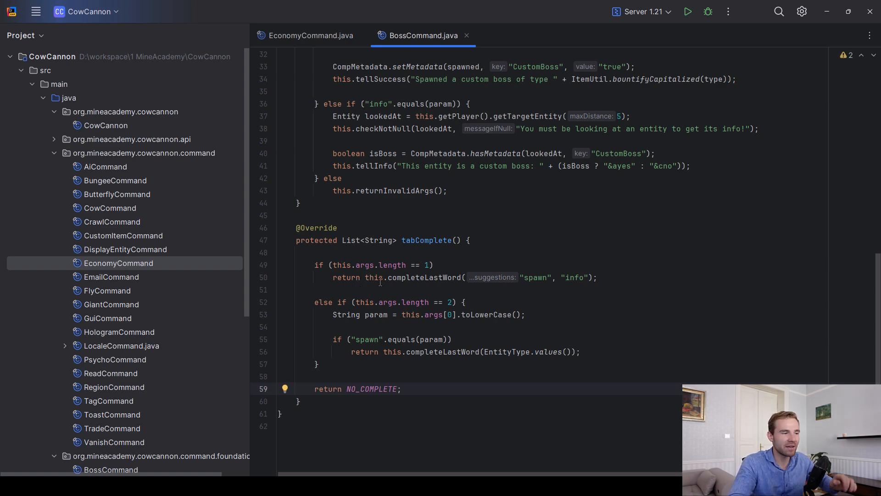
In Minecraft chat, run /boss info and /boss spawn wither_skeleton and allay, listing entity types
click(708, 11)
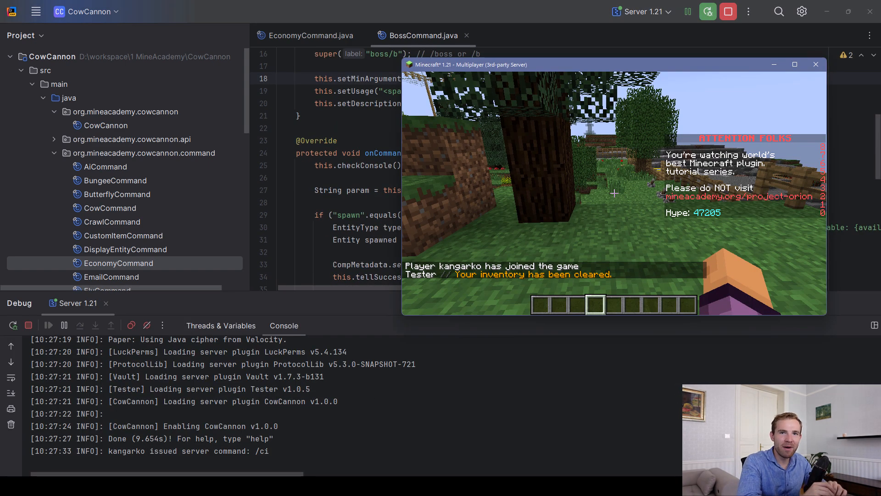
text(/boss)
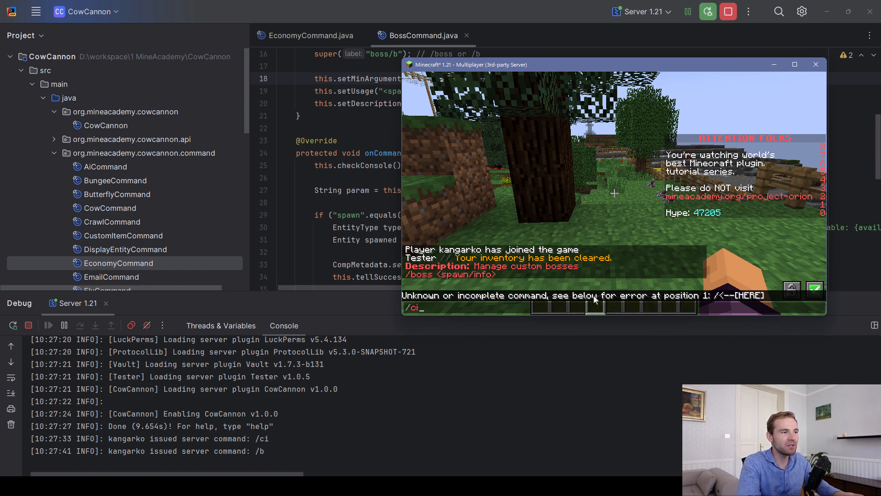
key(enter)
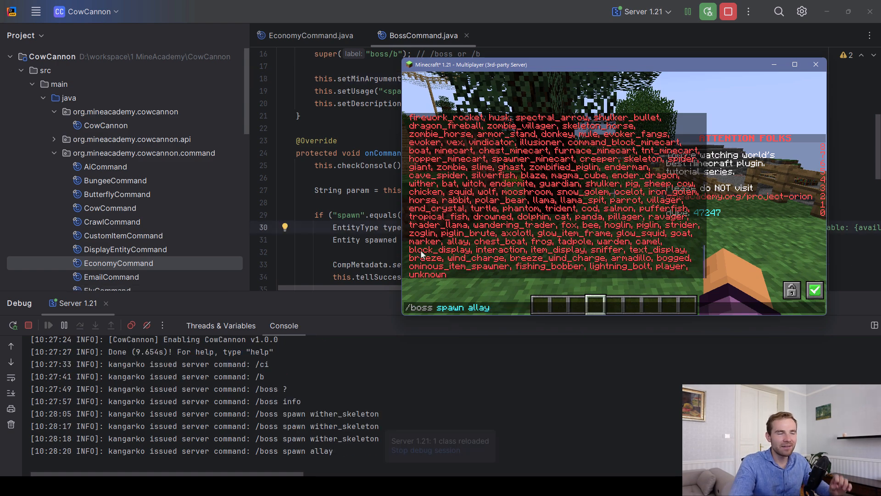
click(816, 65)
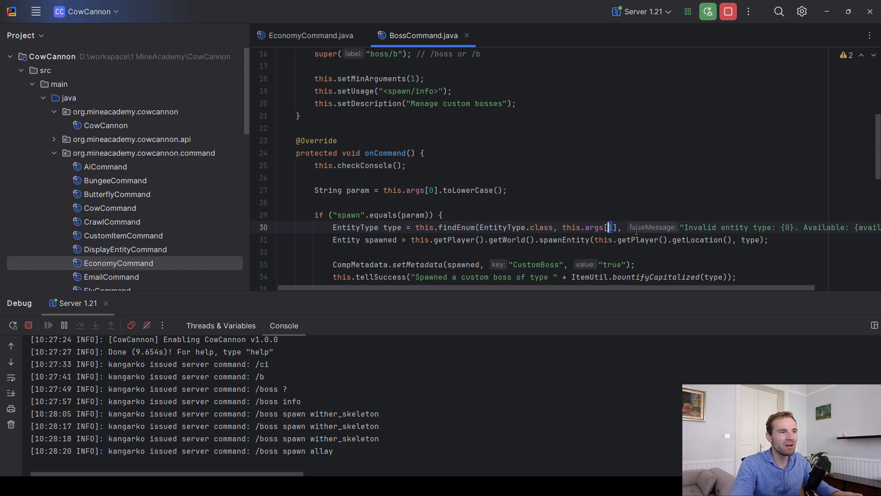
Add the comment '// /boss spawn <entityType>' above the spawn if-block reading args[1]
text(// /bos)
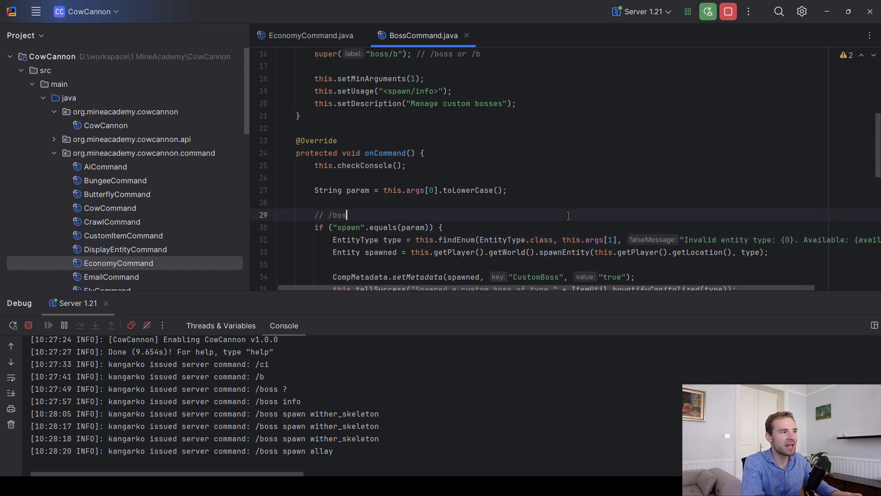
text(spawn <entityType>)
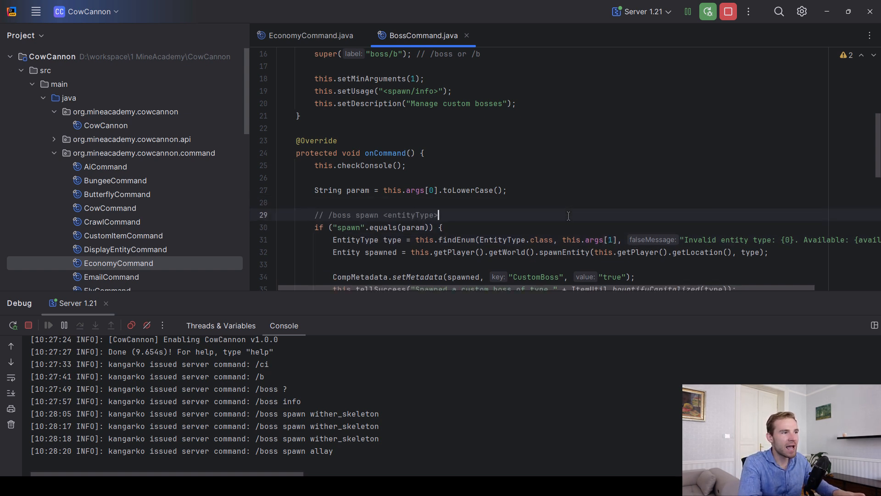
double_click(366, 215)
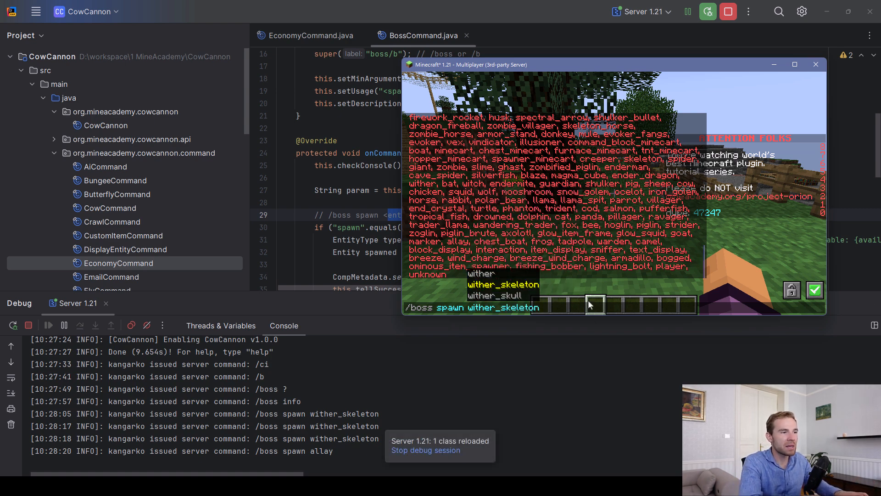
Spawn a Wither Skeleton boss, check mobs with /boss info, and see /boss denied after deop
key(Return)
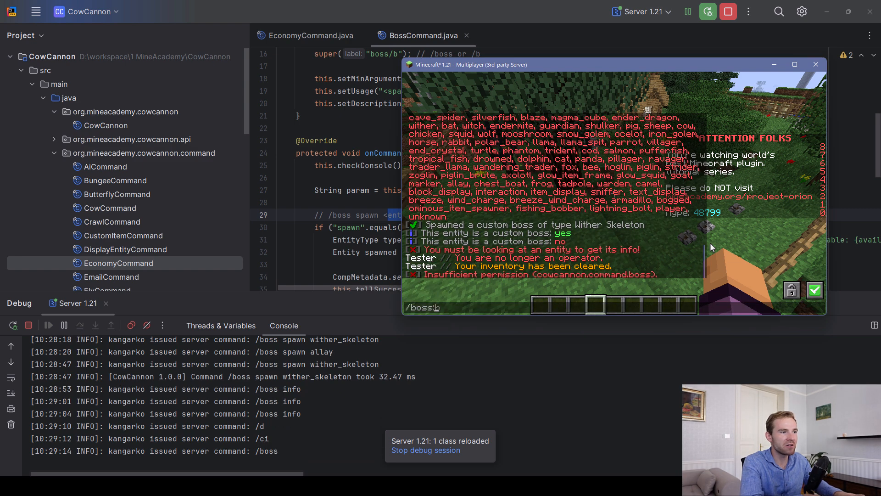
key(Backspace)
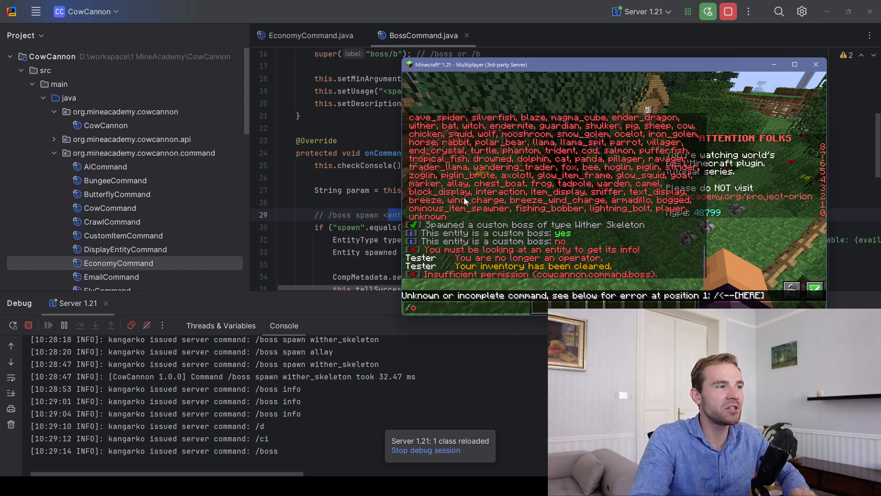
click(816, 65)
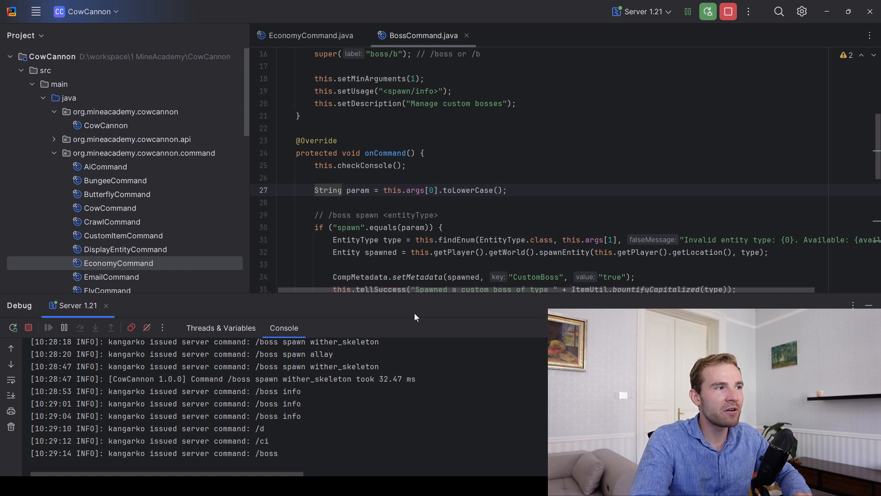